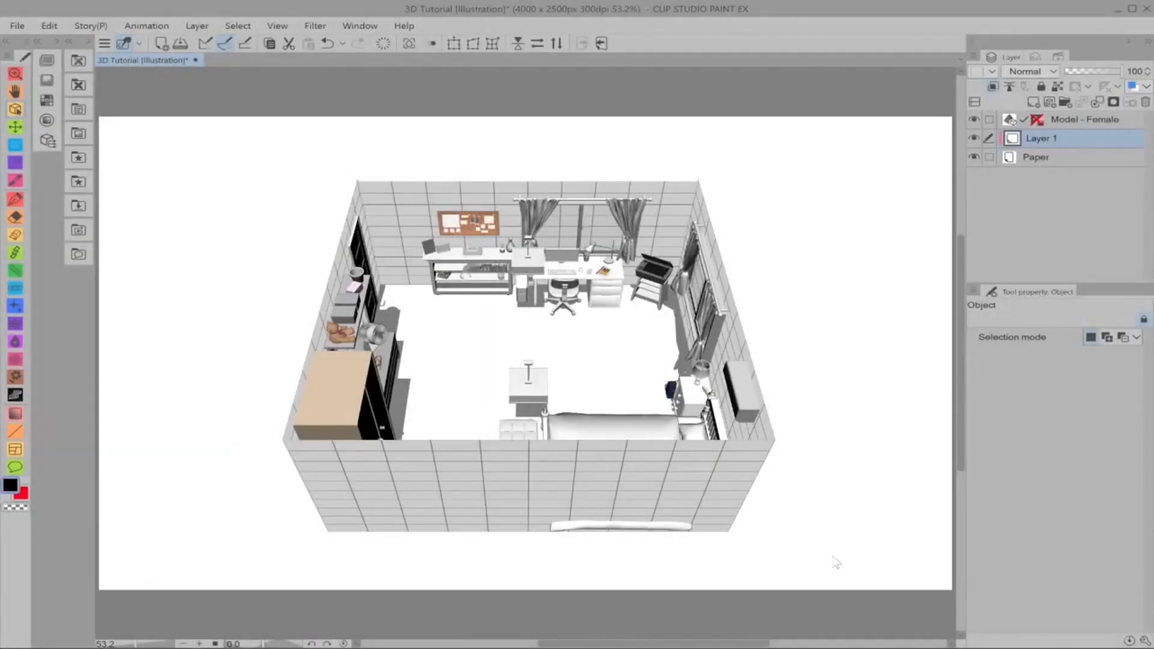
mouse_move(846, 378)
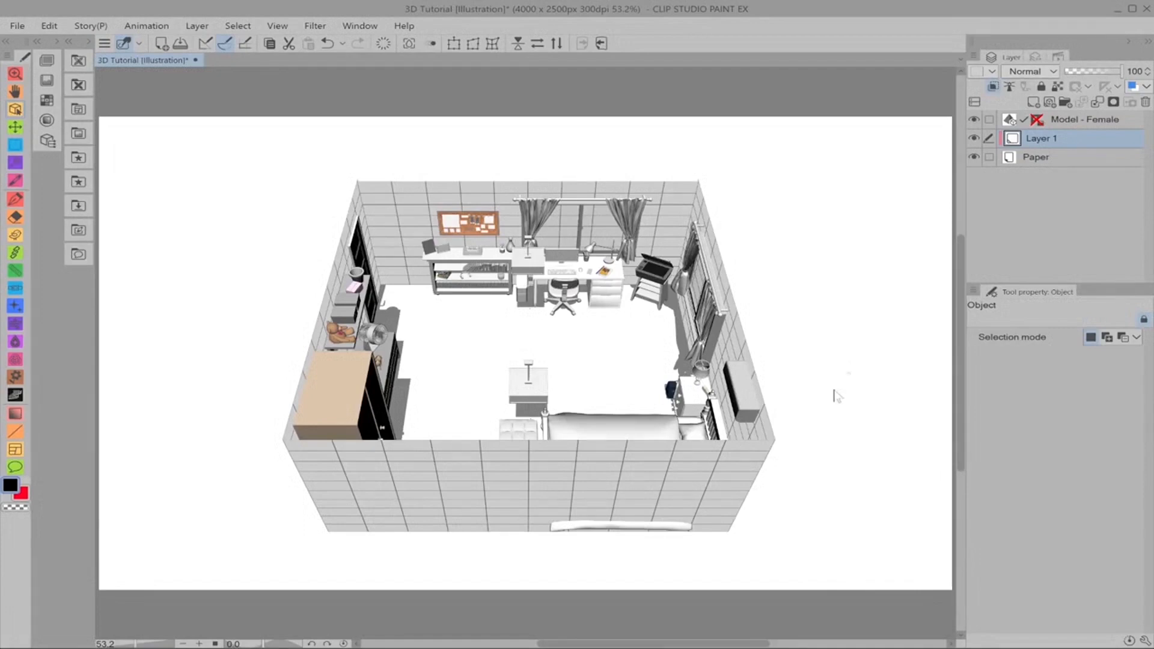
mouse_move(1076, 121)
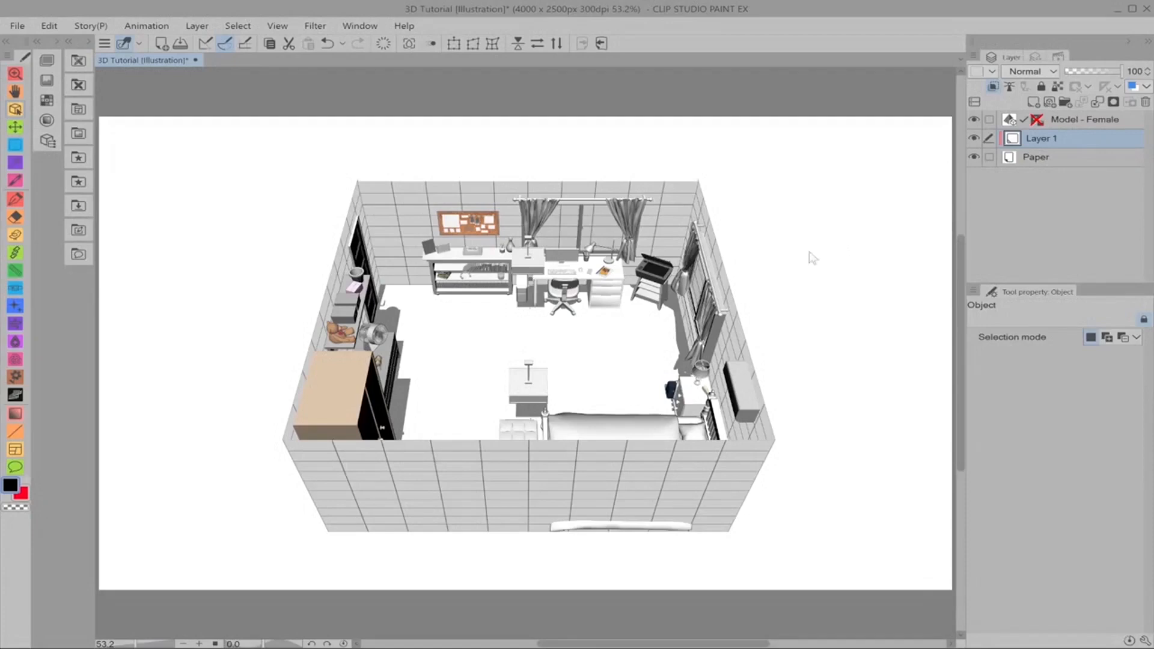
mouse_move(835, 220)
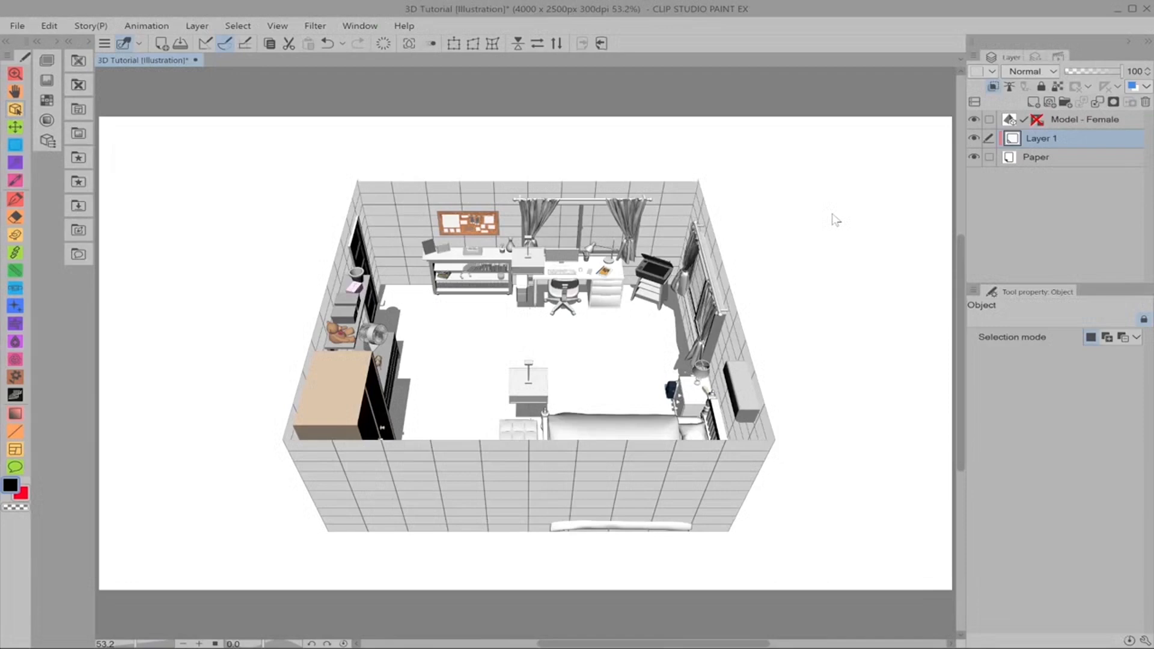
mouse_move(854, 230)
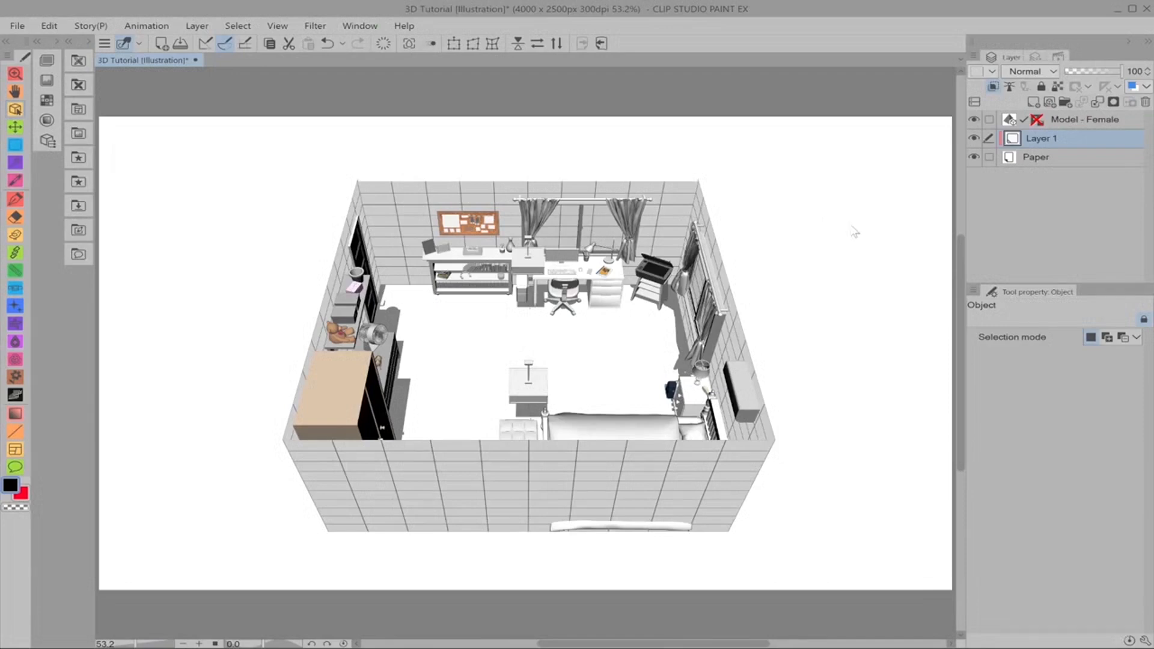
mouse_move(873, 200)
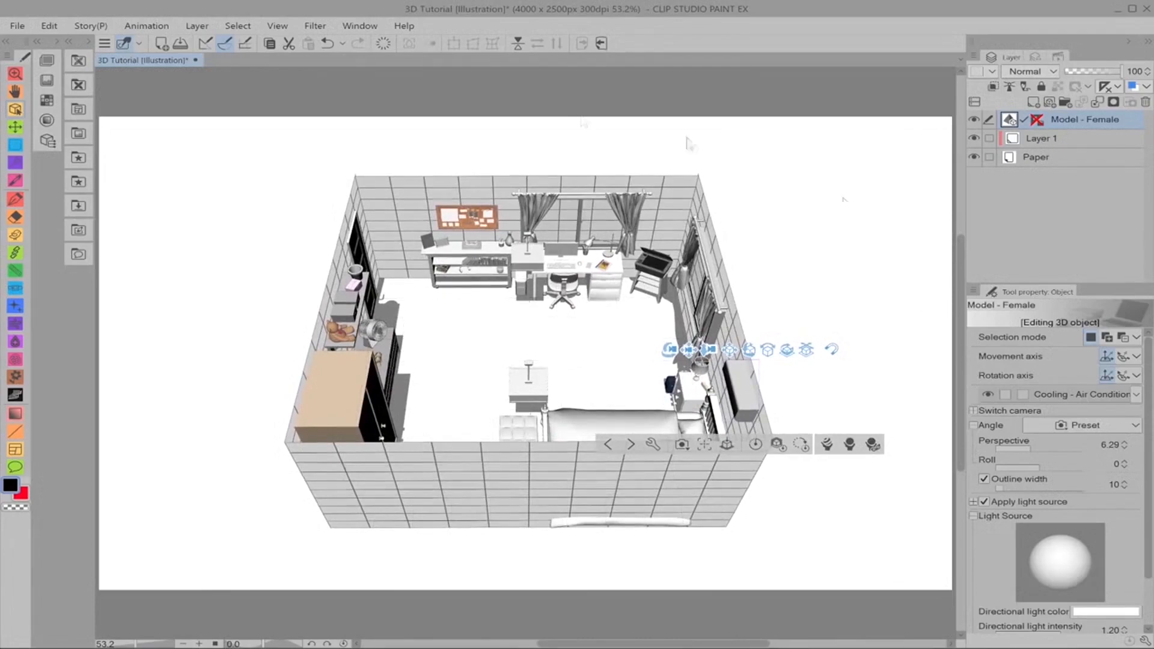
mouse_move(538, 338)
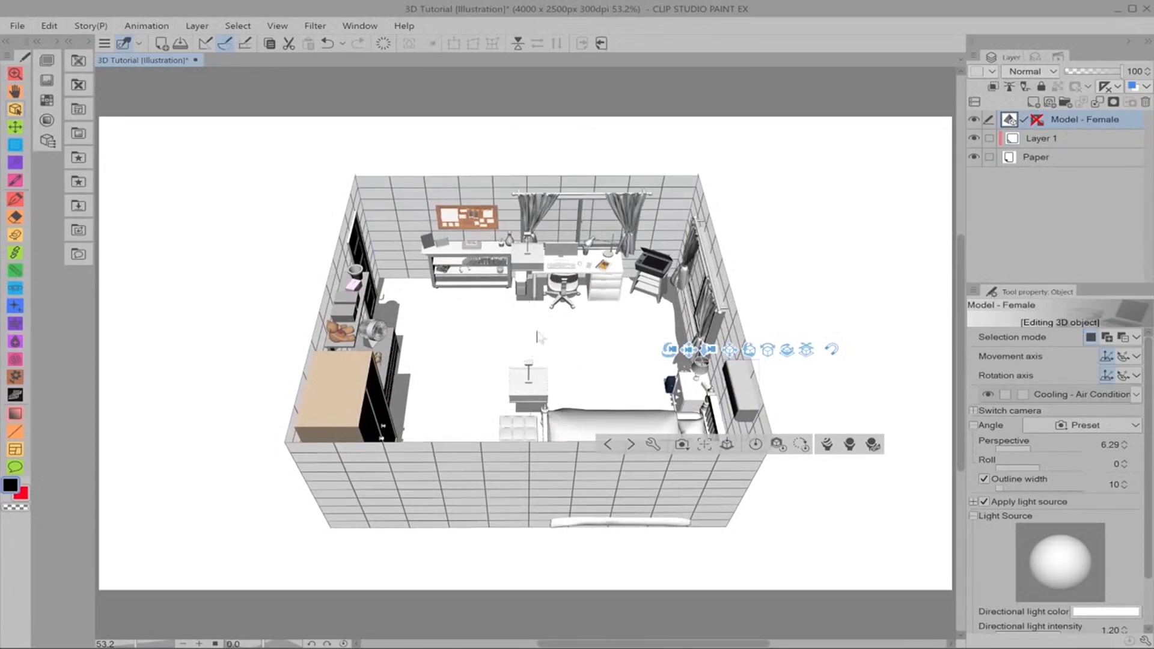
mouse_move(760, 317)
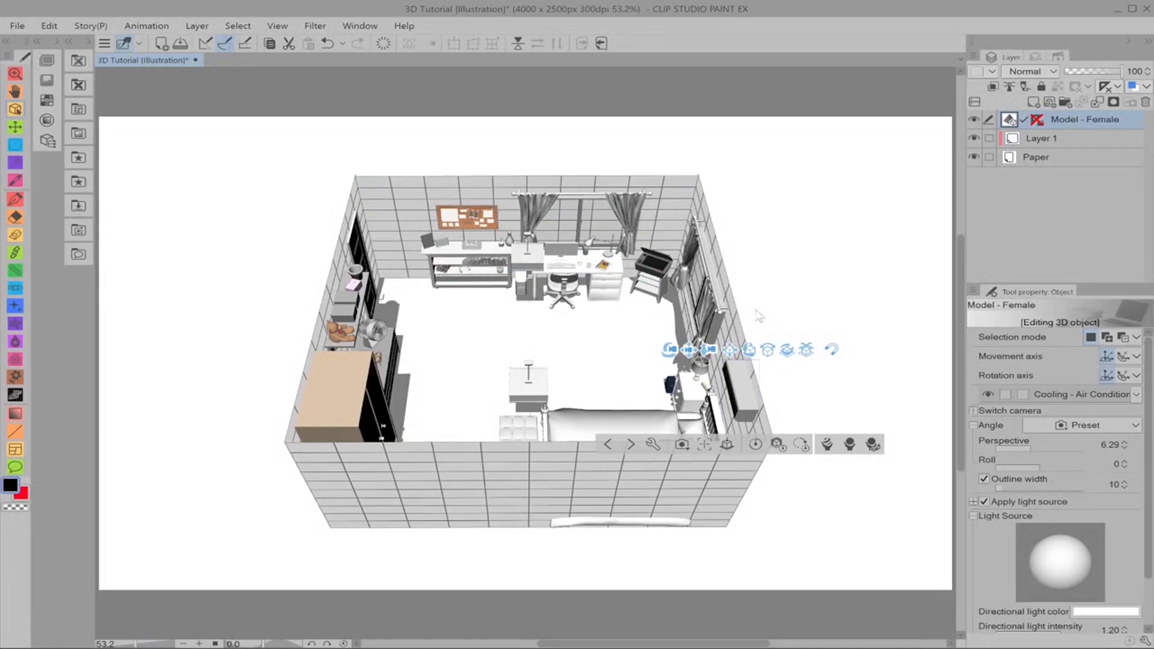
mouse_move(773, 250)
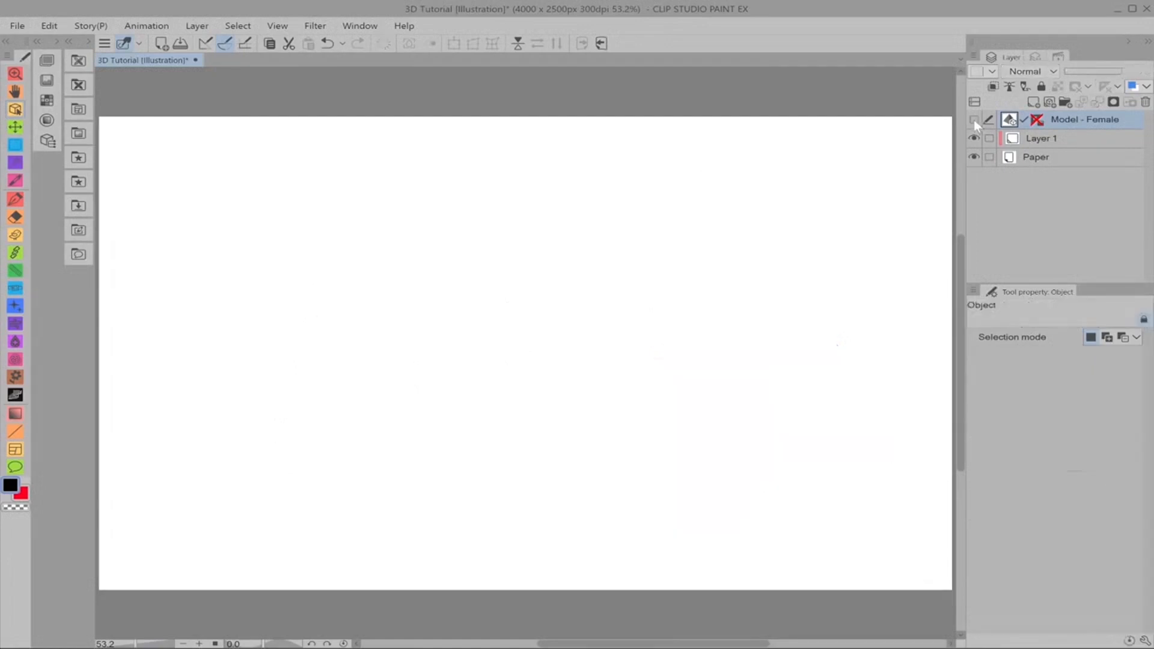
Step: Open the 3D material library and expand Background > Interior to reach Office 02
left_click(1040, 139)
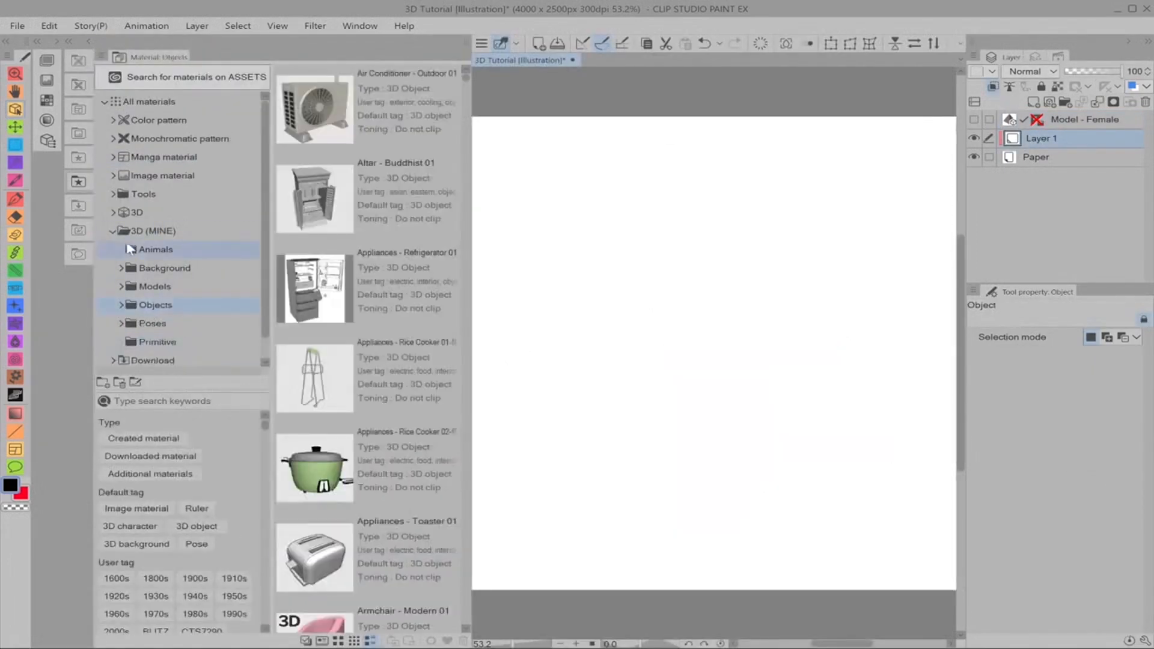
left_click(123, 268)
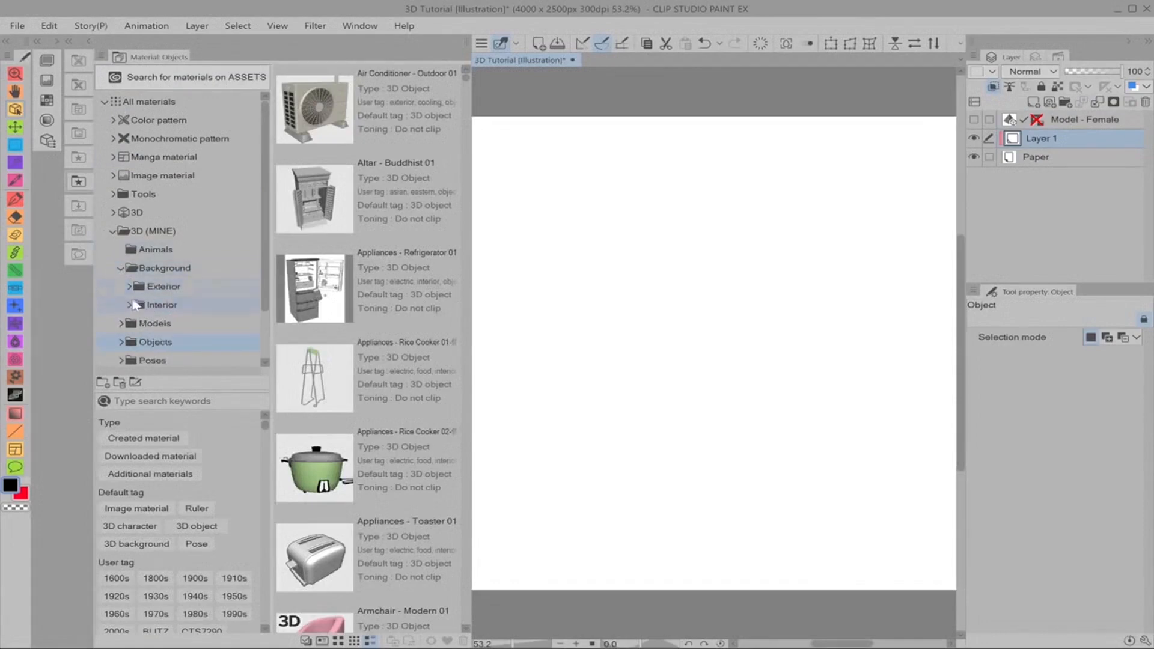
left_click(161, 305)
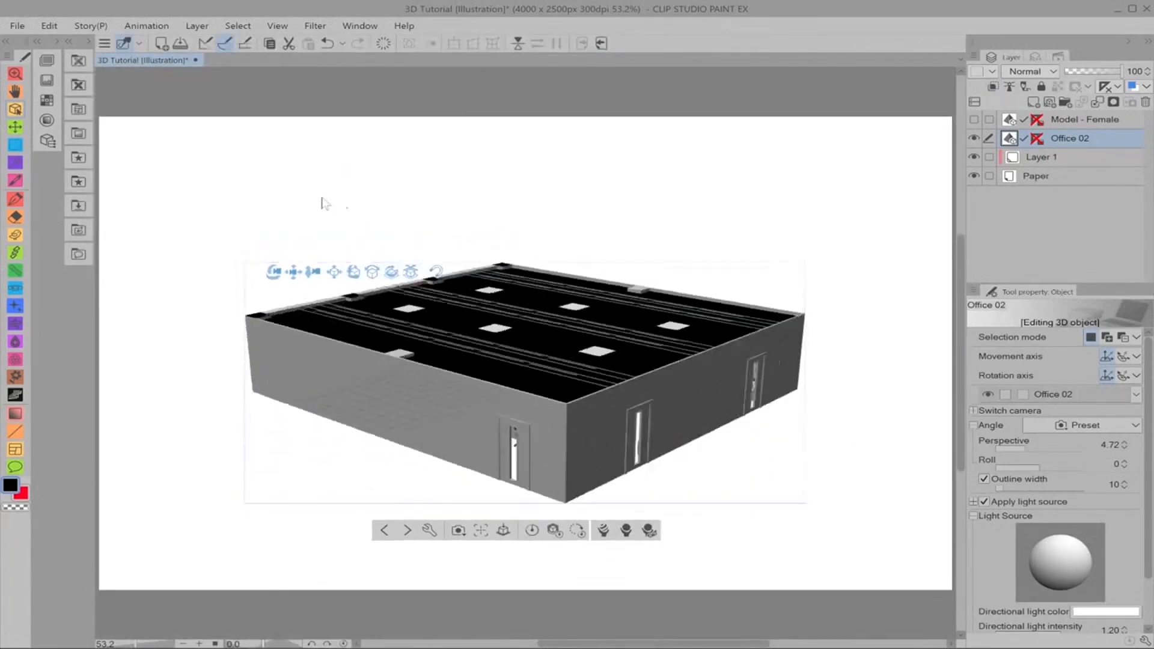
Step: Nudge the office camera view, then uncheck Backface culling in Rendering settings and confirm
left_click_drag(525, 379, 497, 375)
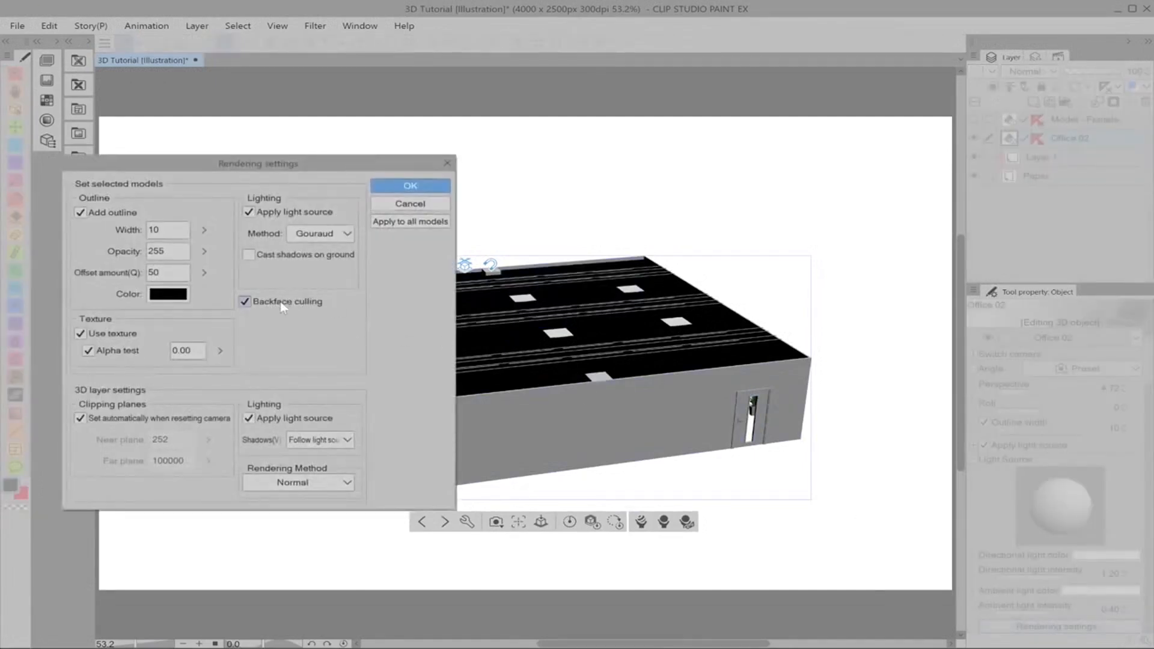
left_click(245, 302)
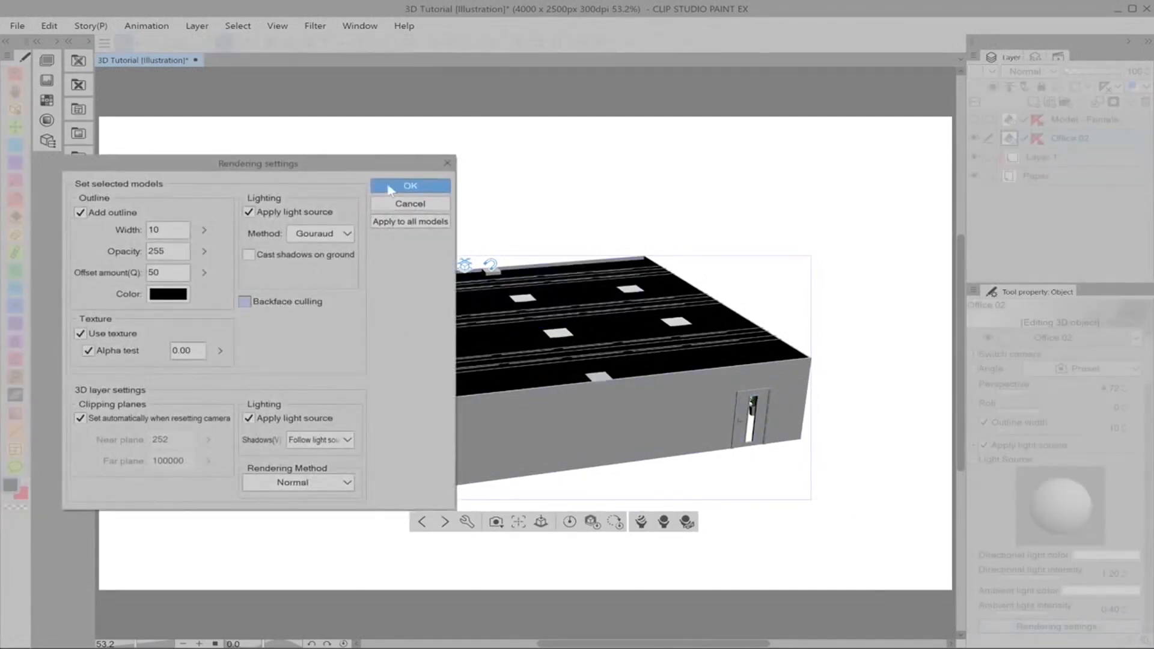
left_click(410, 185)
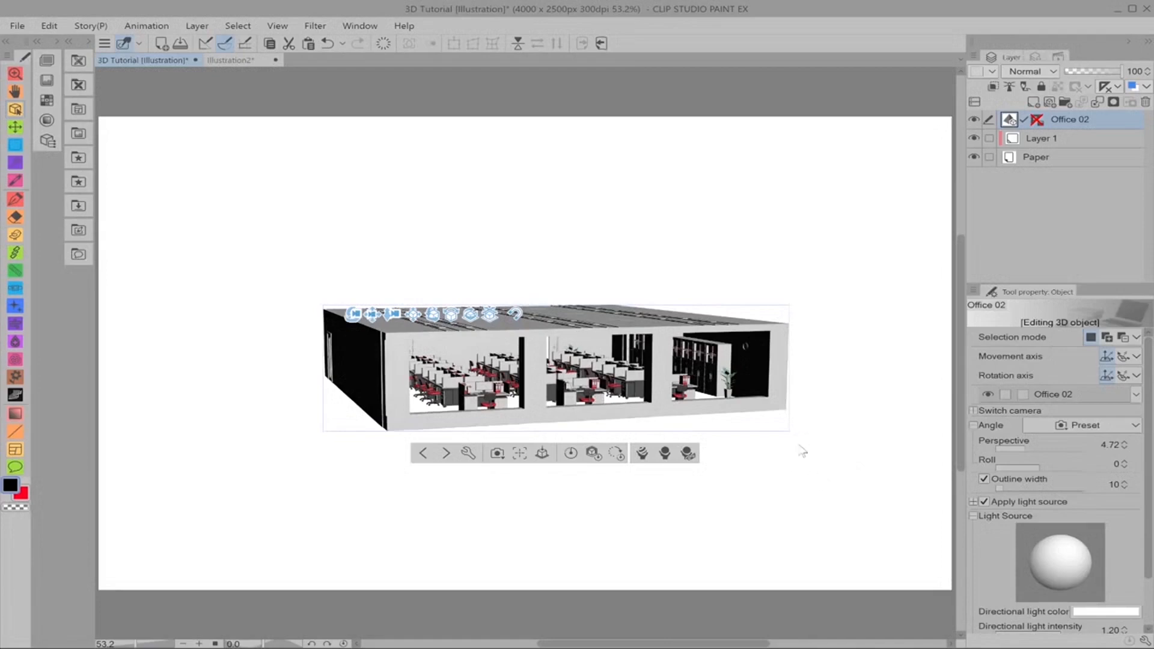
mouse_move(849, 421)
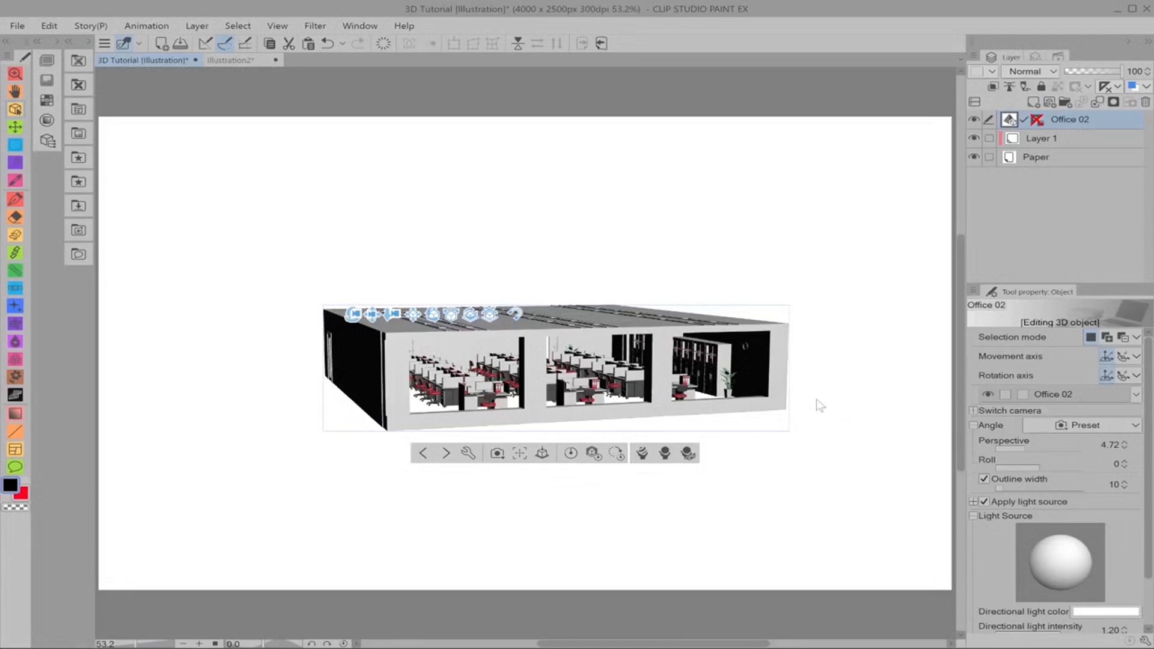
mouse_move(823, 388)
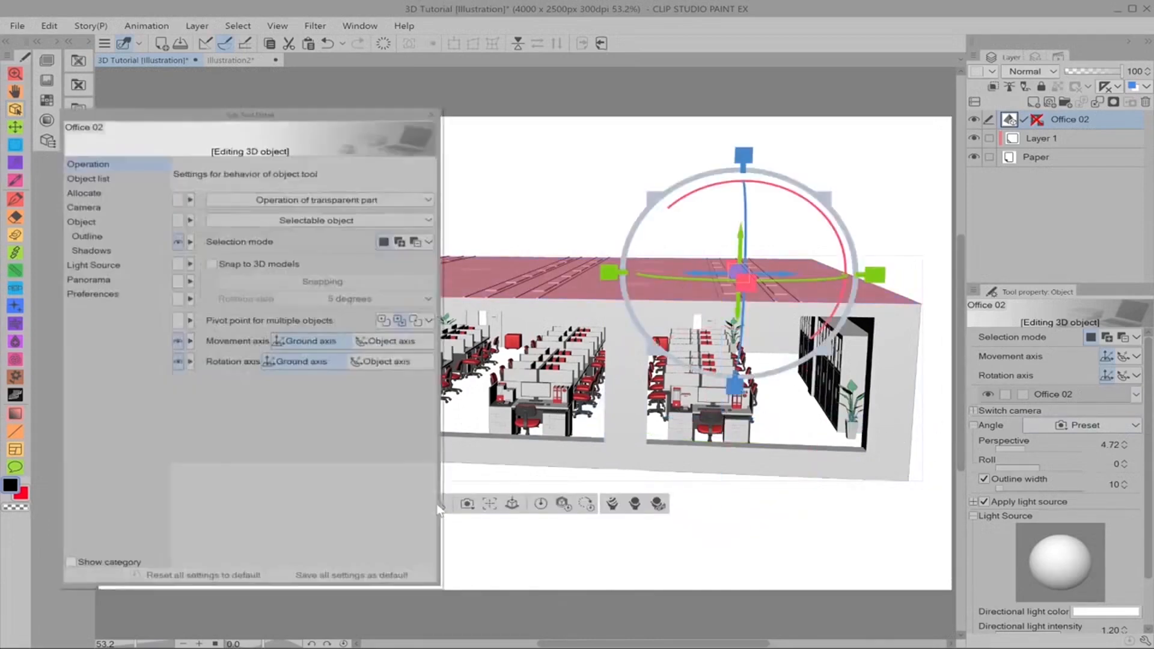
Step: Show the Office 02 object parts list and hide the ceiling part
left_click(89, 177)
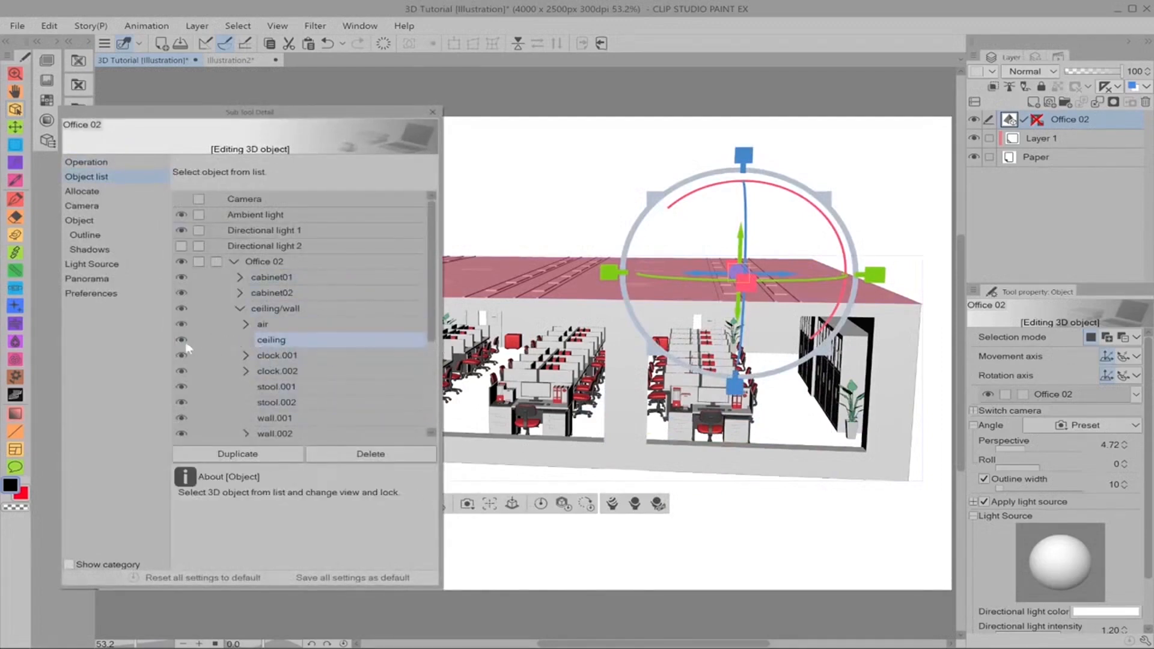
left_click(181, 340)
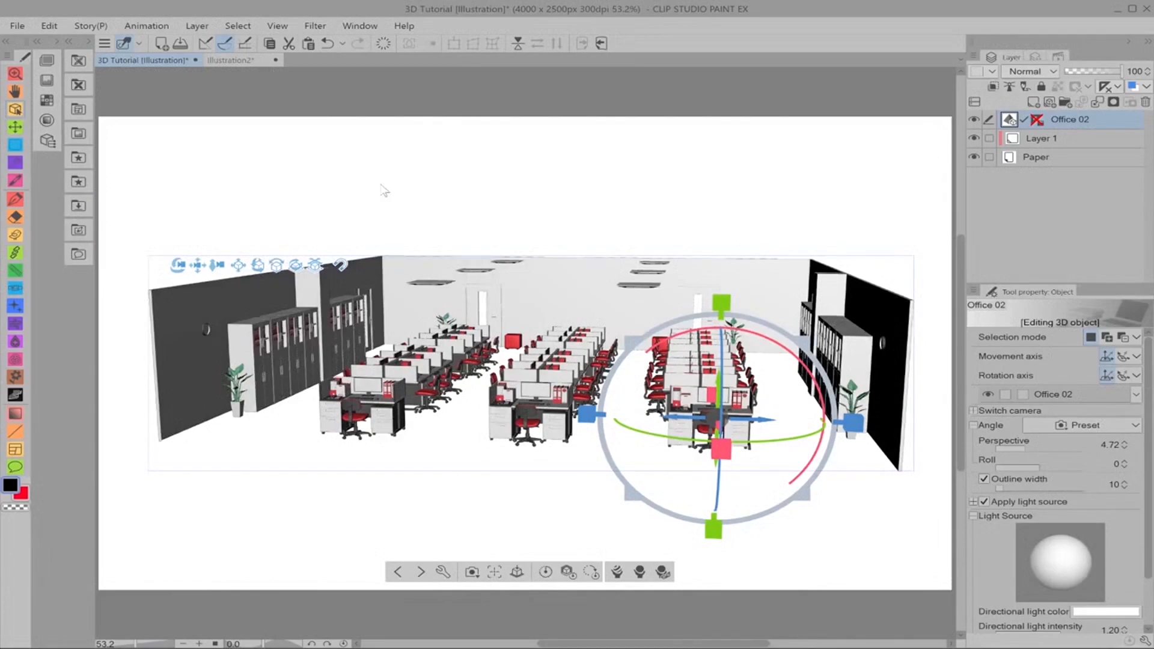
mouse_move(387, 186)
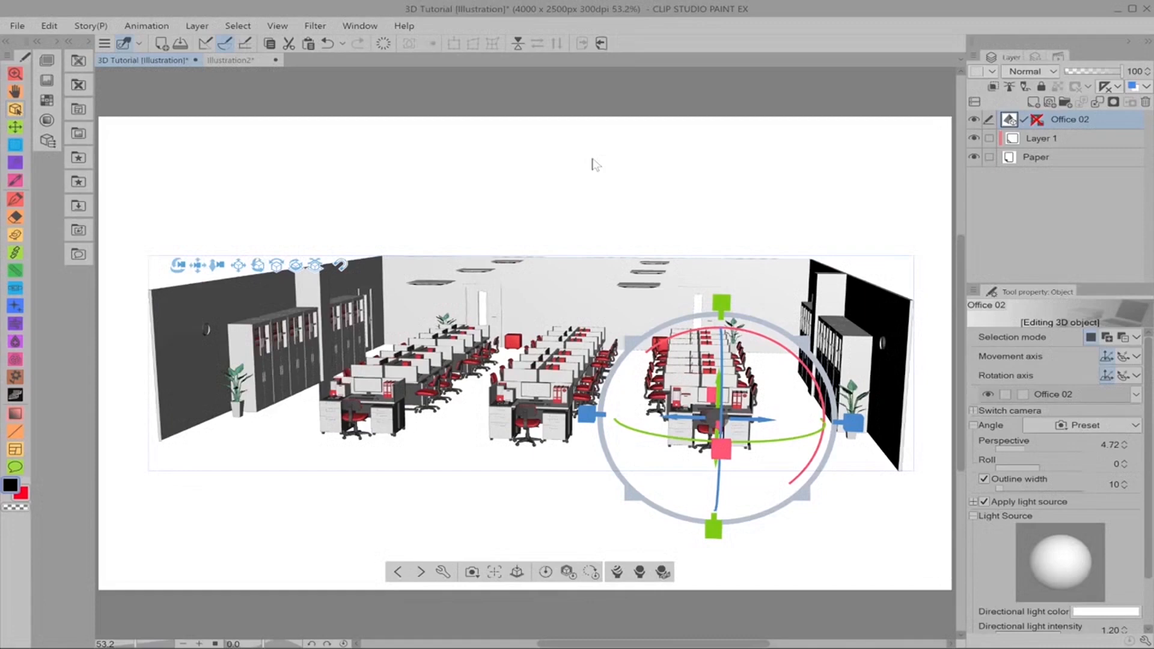
mouse_move(31, 155)
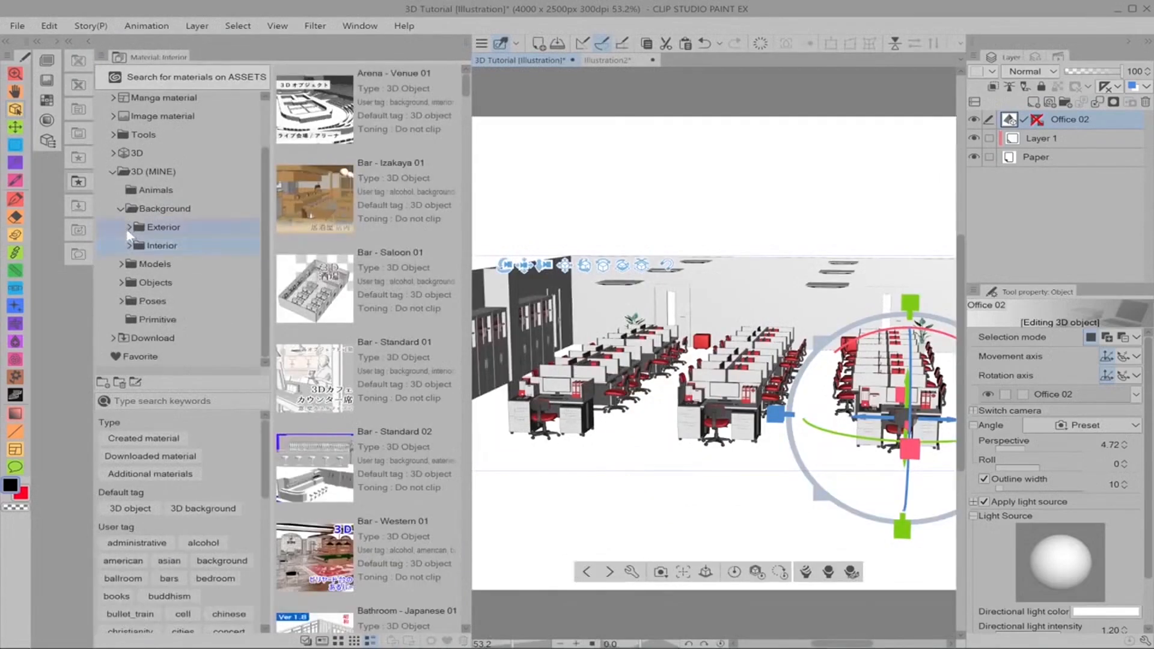
Step: Switch to the 3D Models folder and stand a mannequin in the desk aisle
left_click(155, 282)
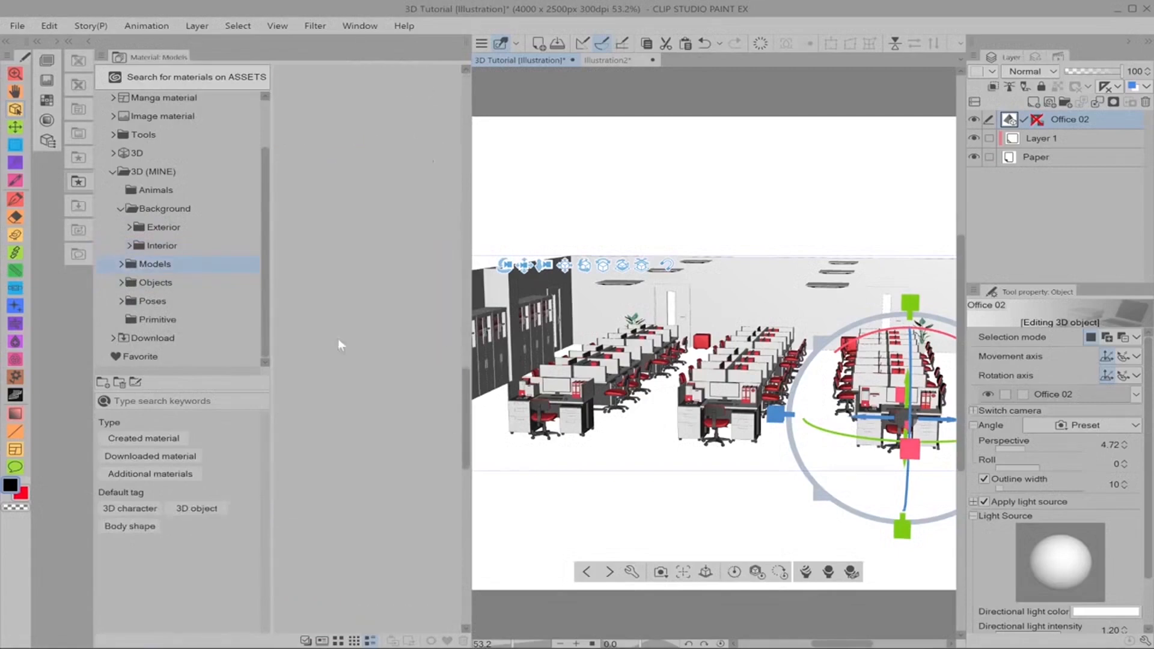
left_click(368, 250)
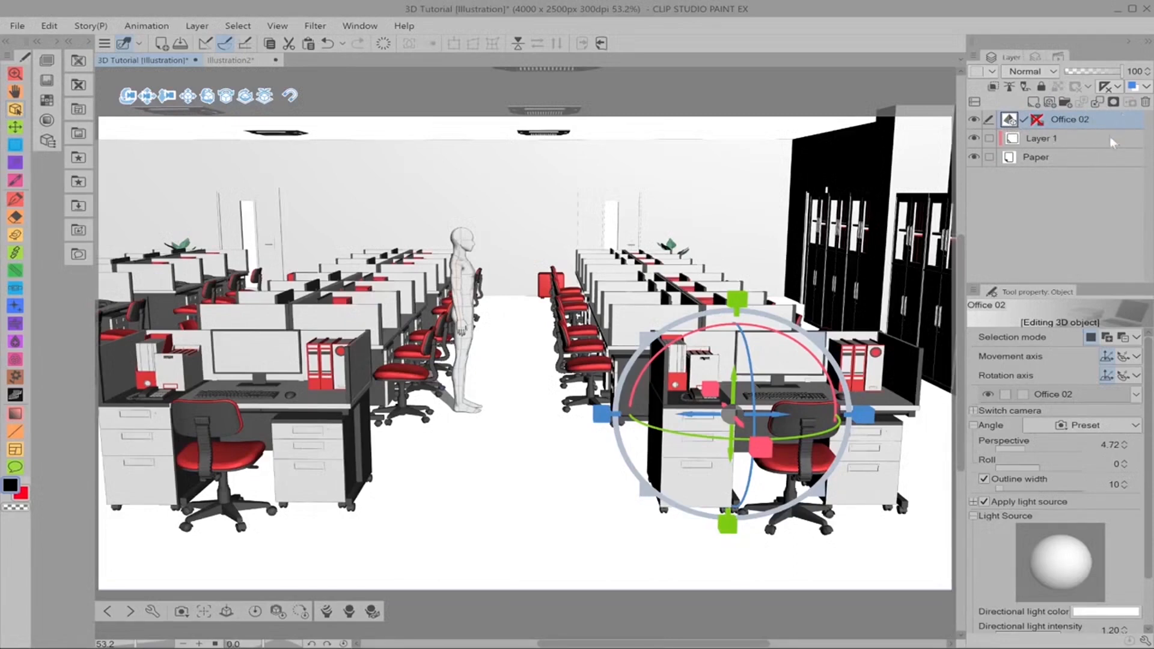
Step: Make the ordinary Layer 1 the active working layer
left_click(1040, 138)
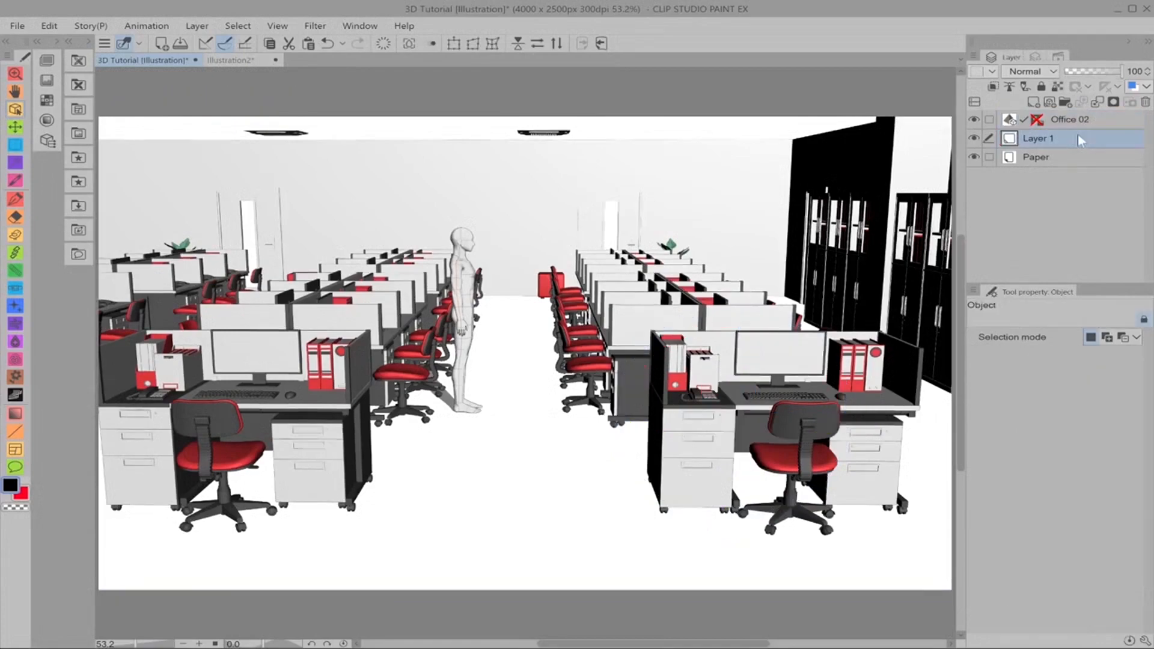
mouse_move(1090, 145)
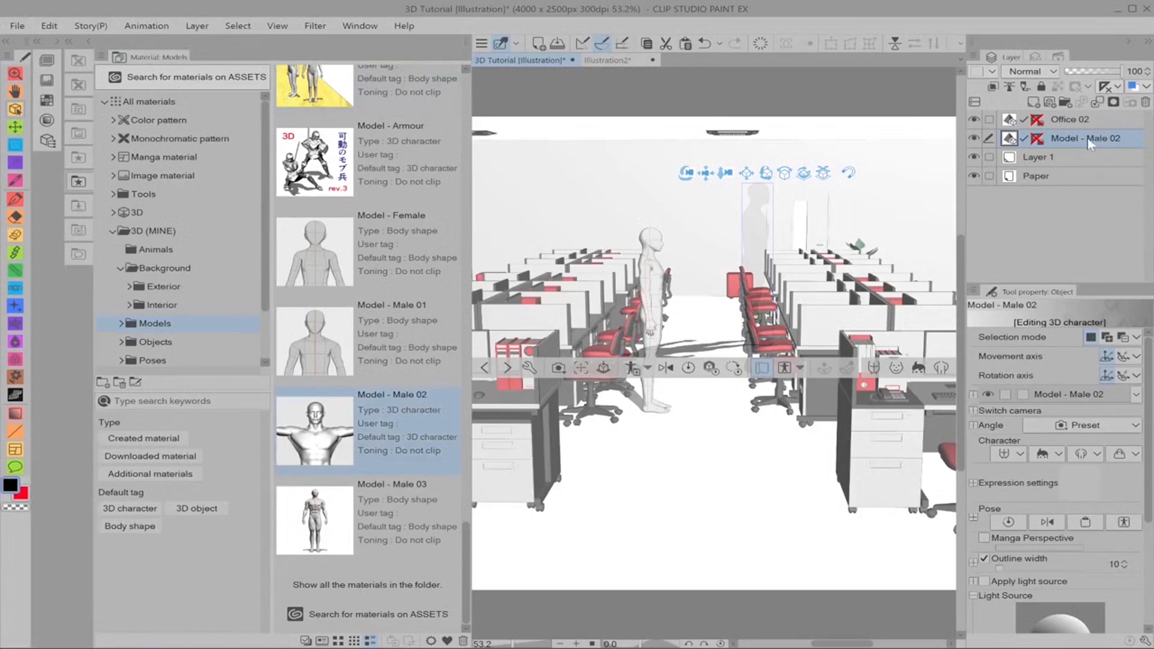
mouse_move(499, 107)
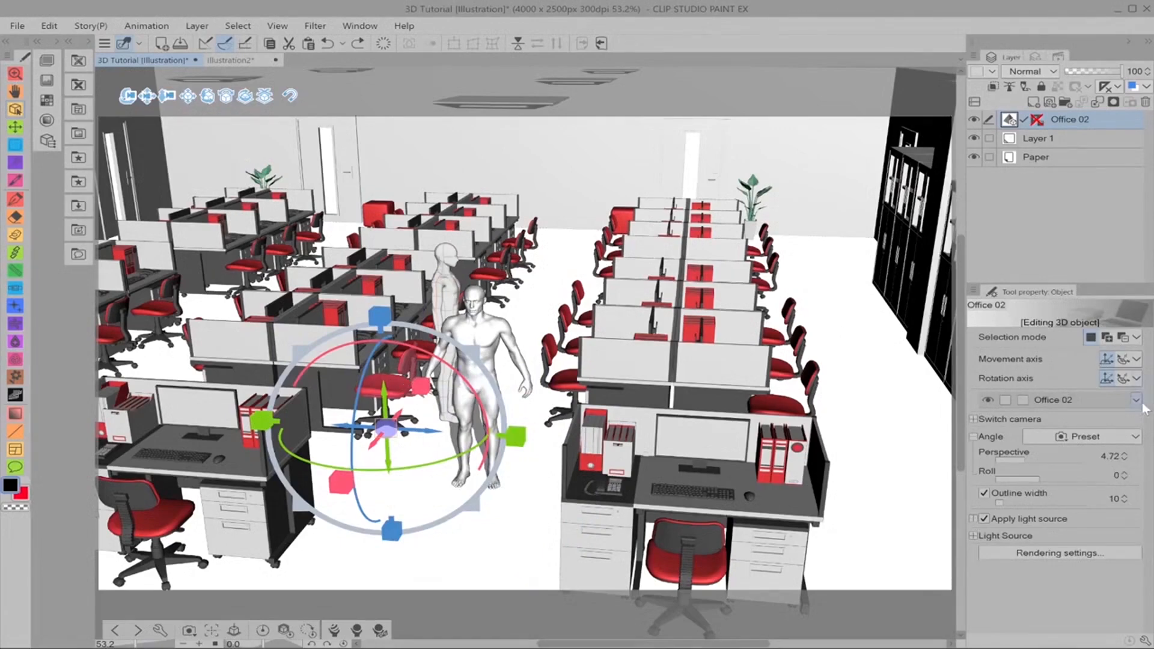
left_click(1135, 400)
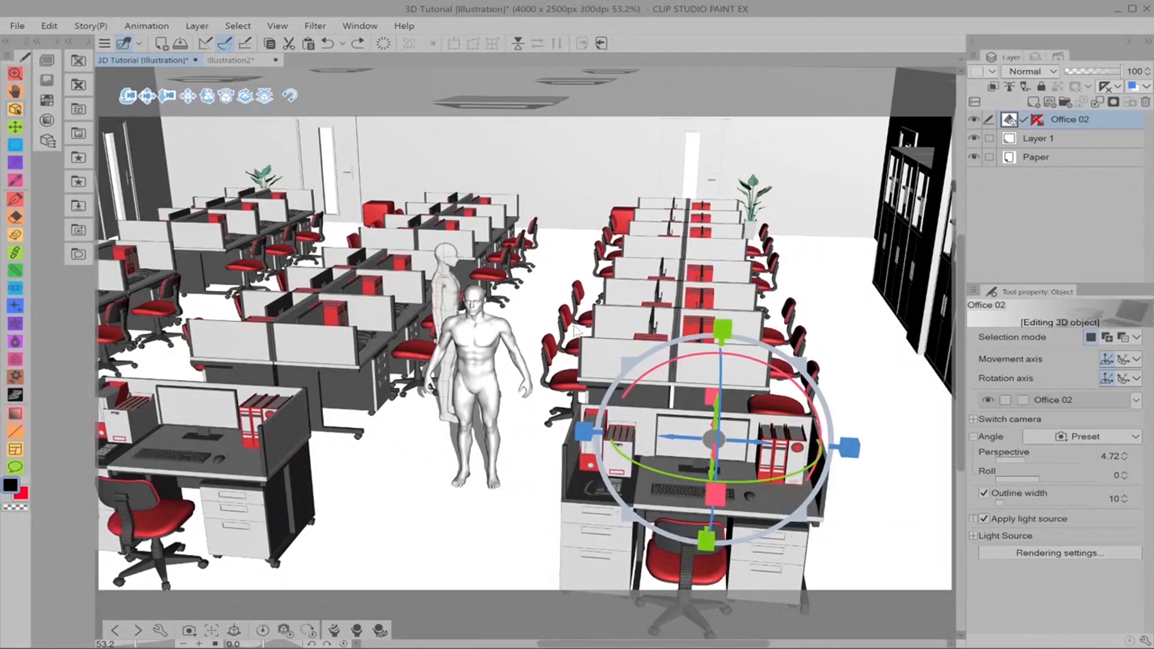
mouse_move(568, 267)
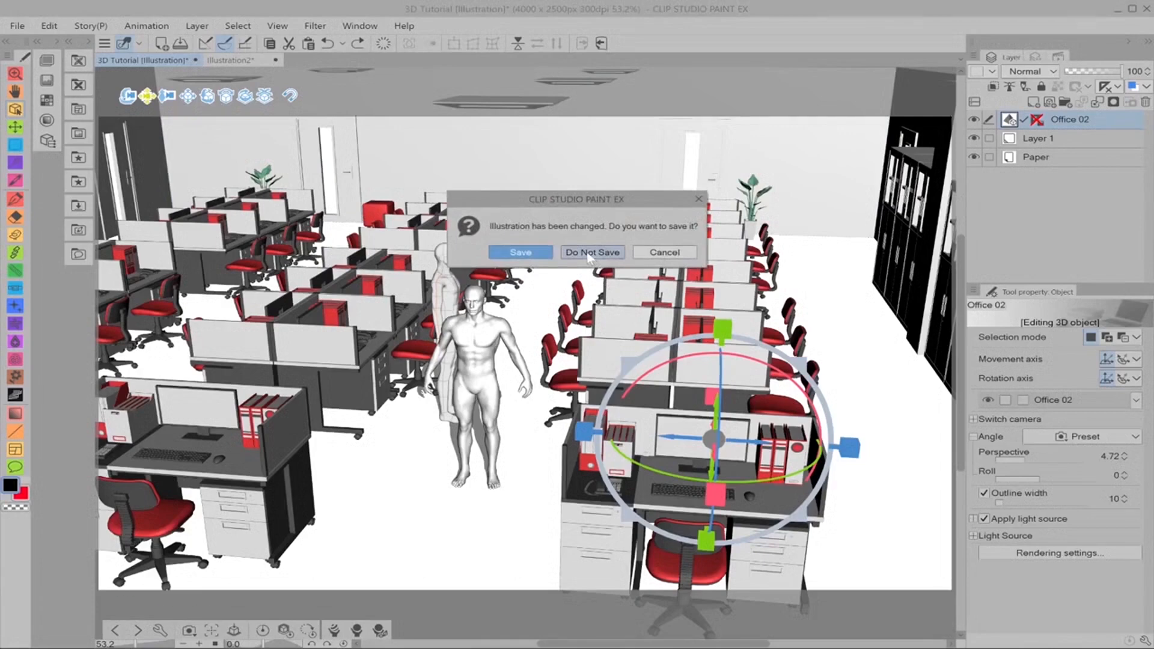
Step: Choose Do Not Save for the office scene, then show the Illustration2 tab
left_click(591, 252)
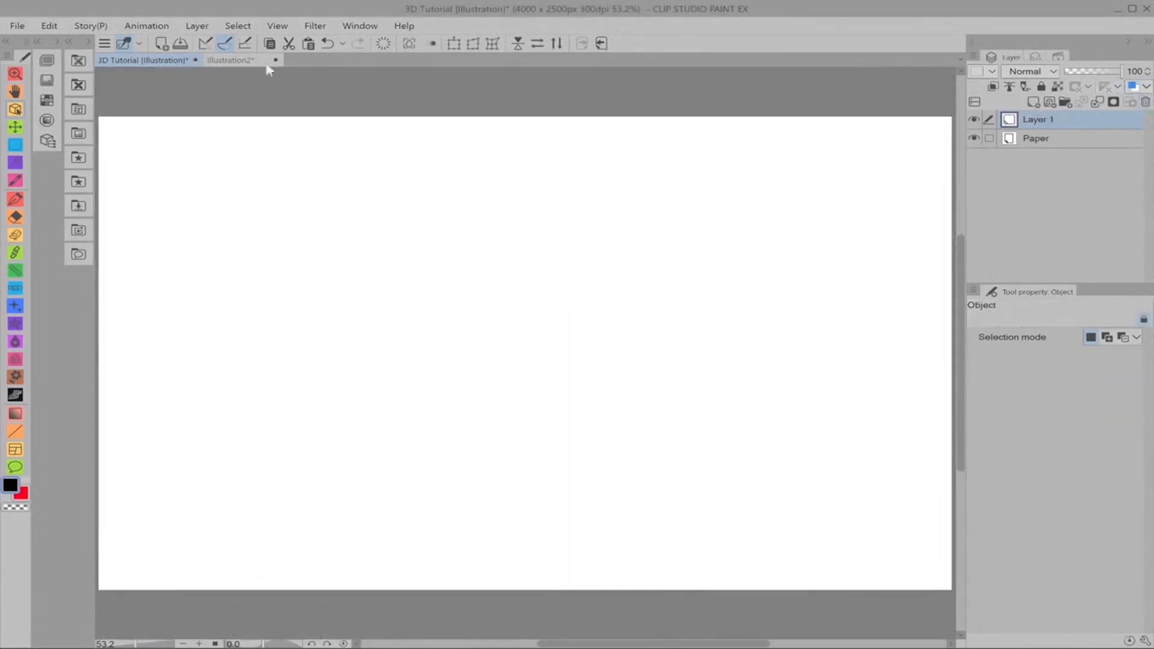
left_click(231, 60)
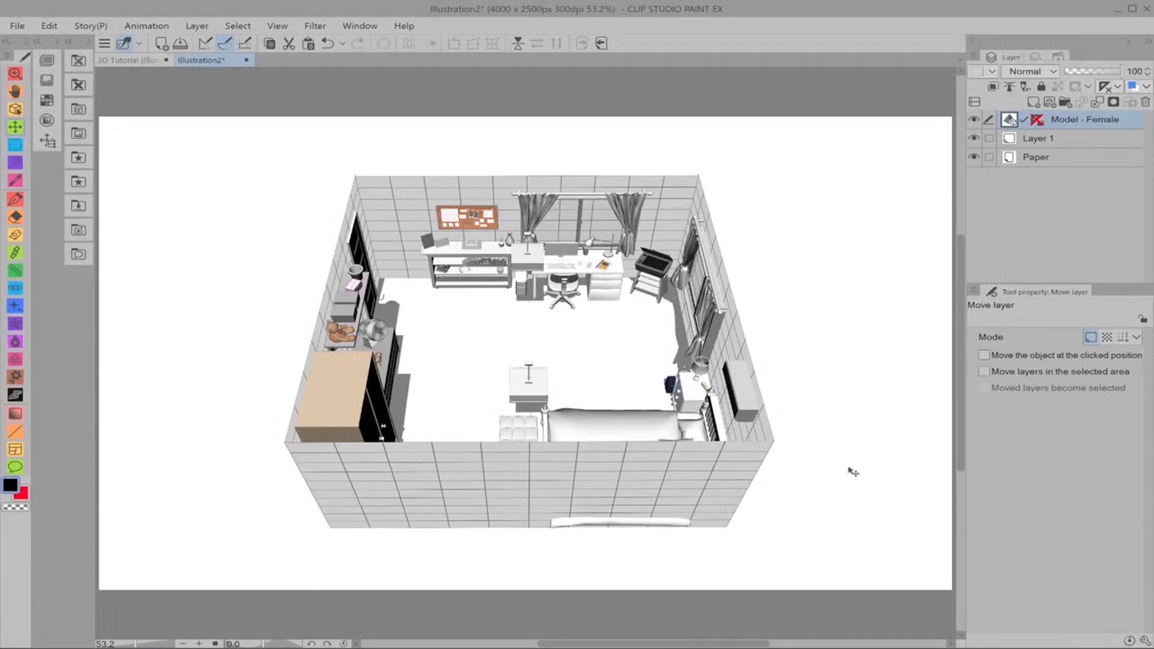
mouse_move(655, 306)
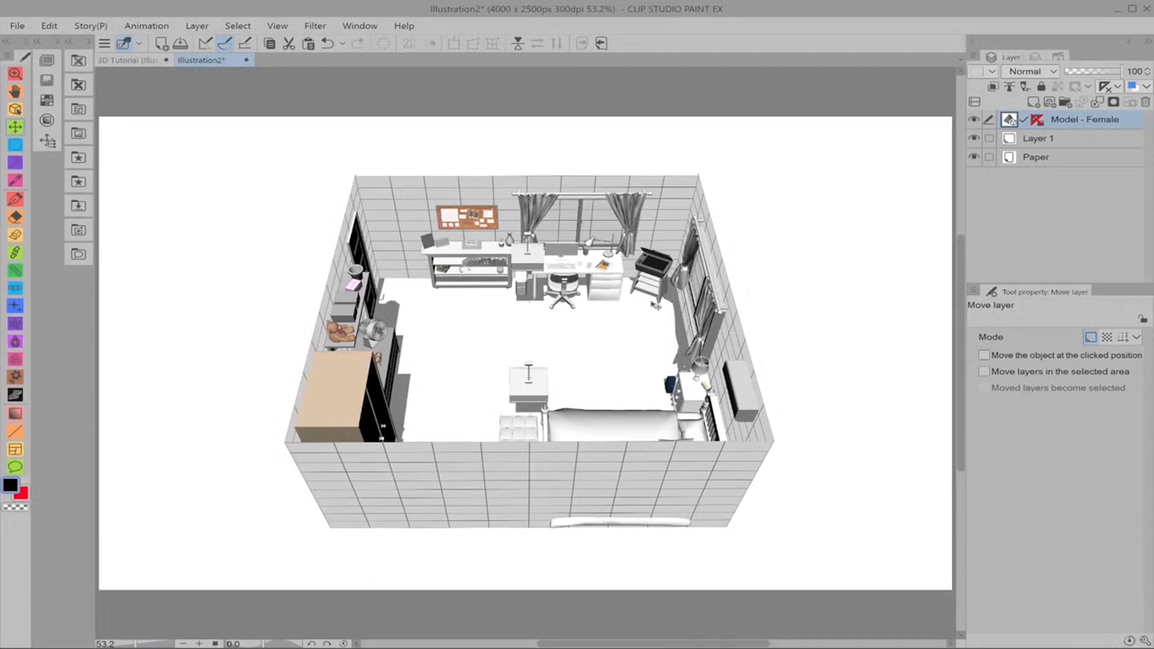
mouse_move(656, 305)
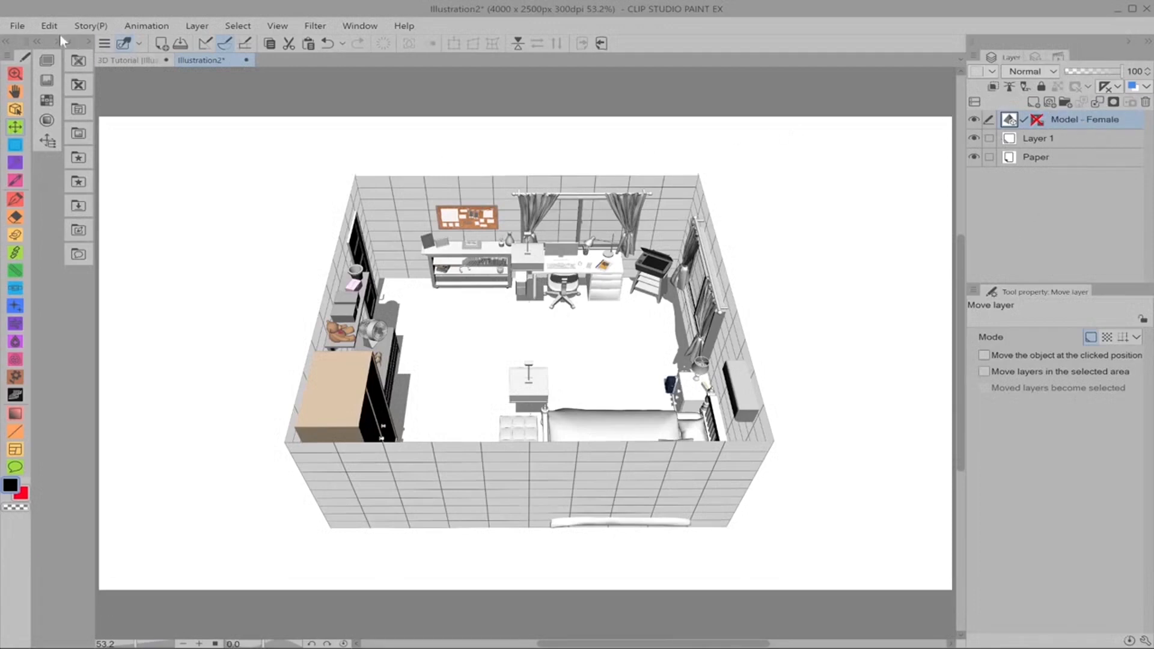
Step: Register the bedroom scene as 'Bedroom Example Model' in the Download > Material folder
left_click(49, 25)
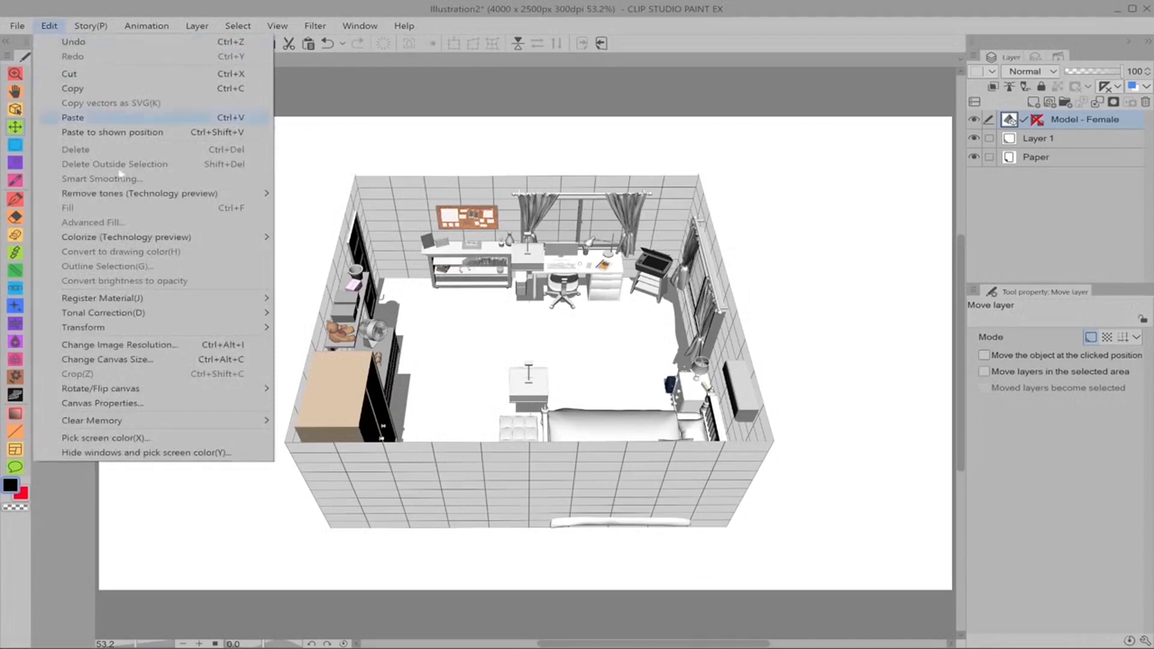
mouse_move(101, 299)
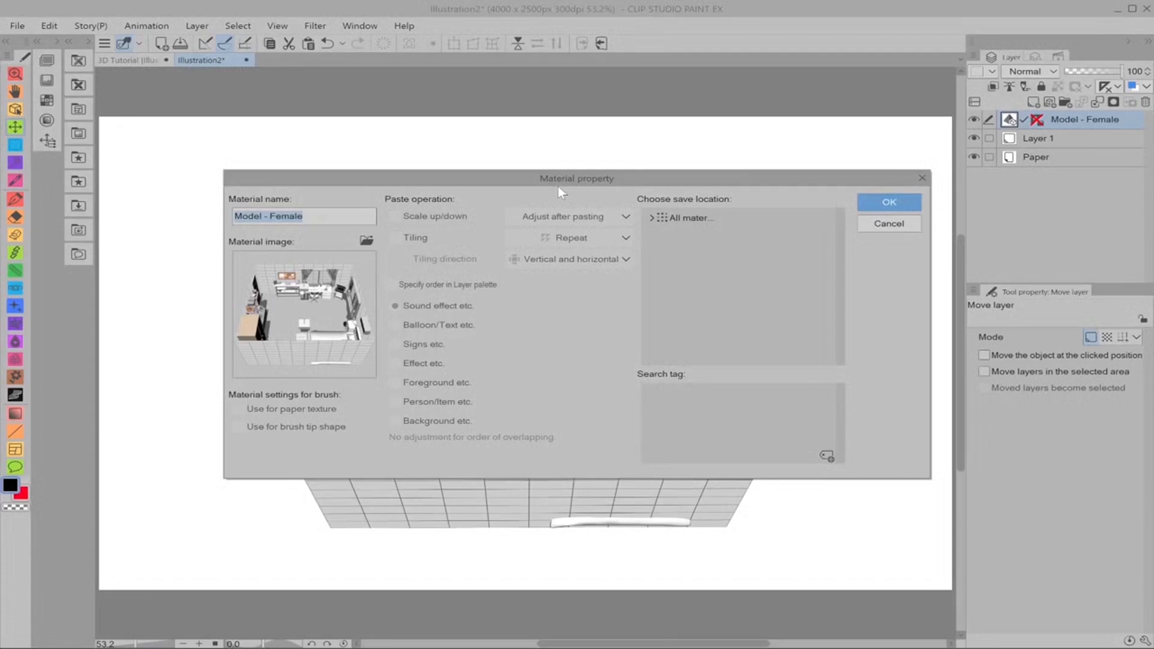
mouse_move(128, 224)
type("Bedroom Example Model")
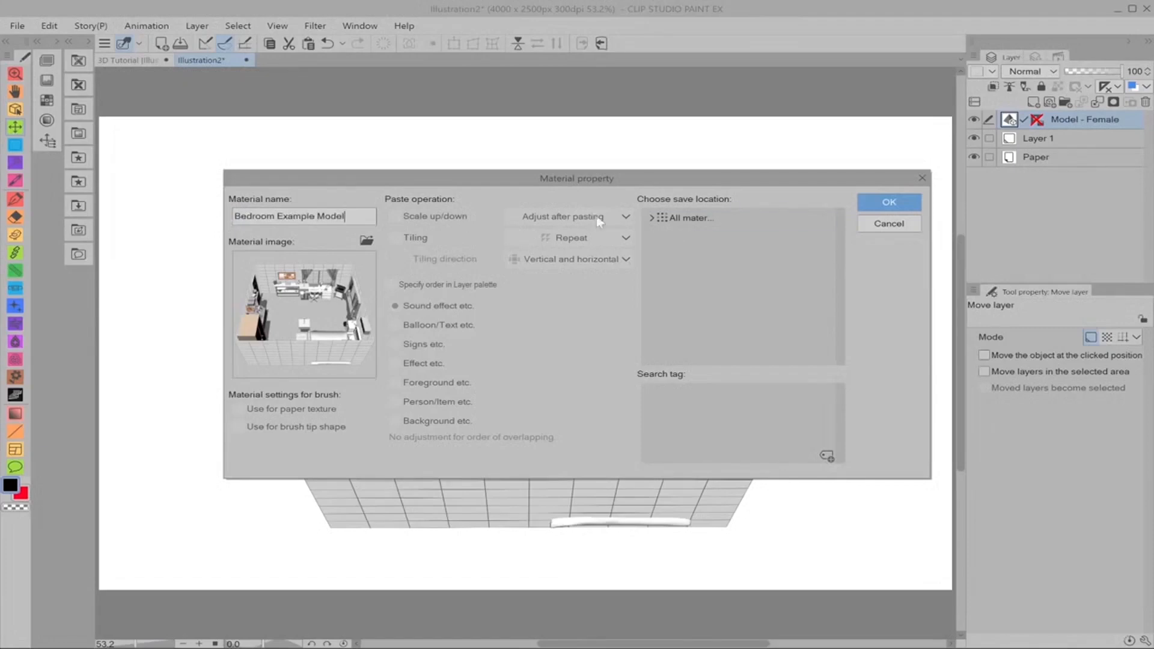
left_click(689, 218)
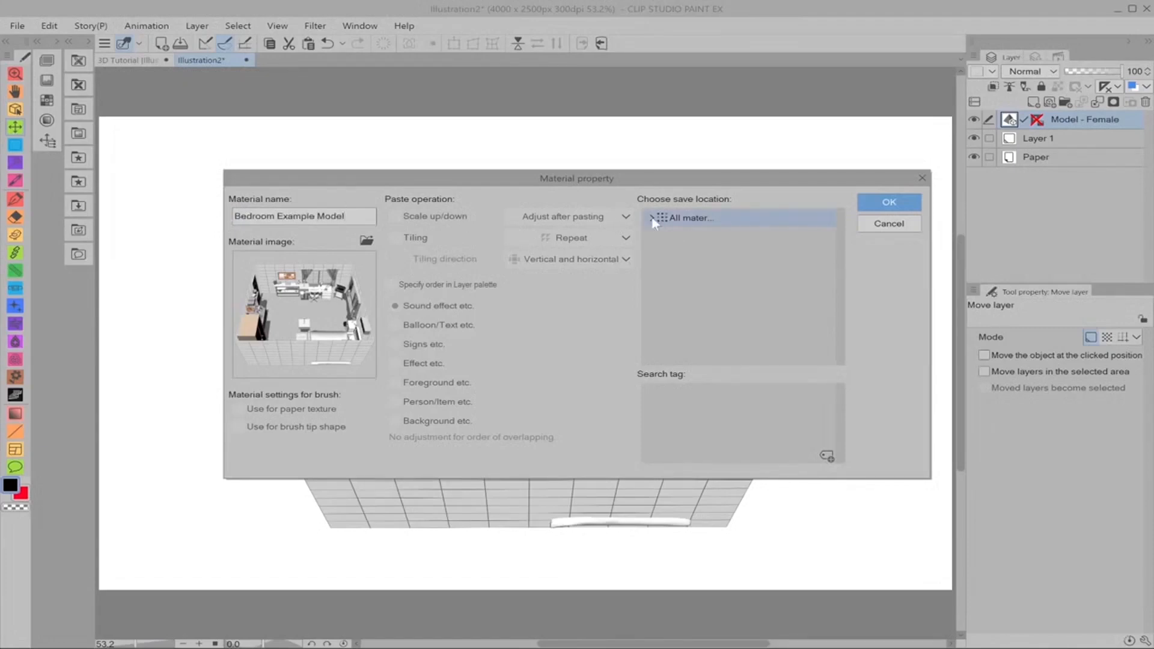
left_click(655, 218)
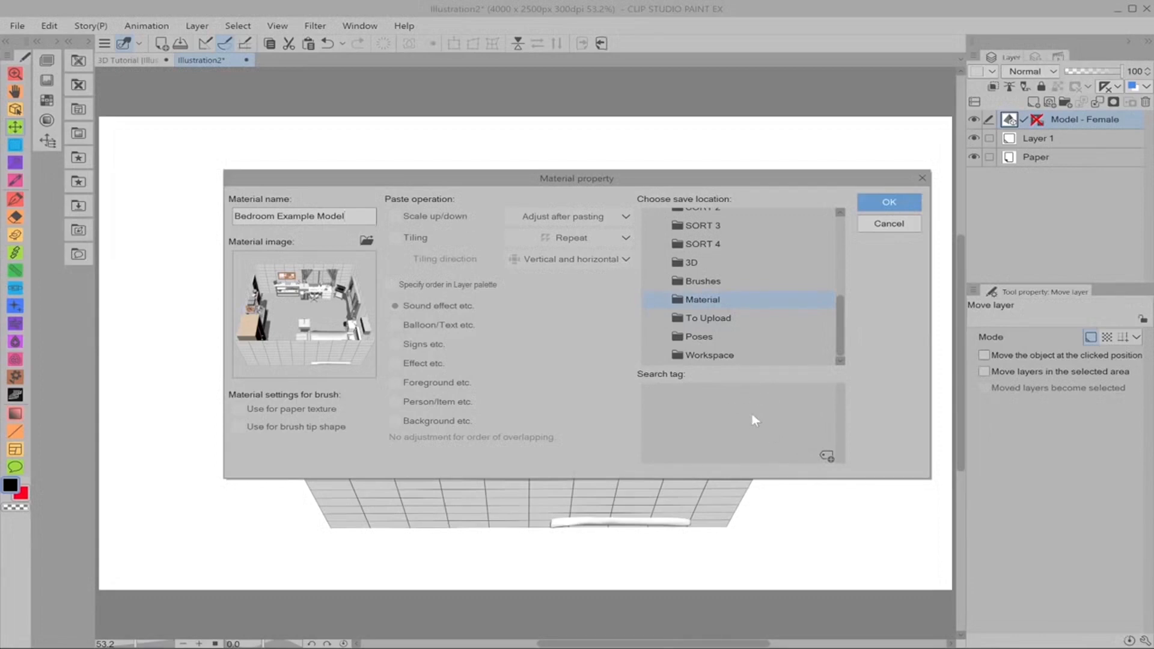
mouse_move(778, 416)
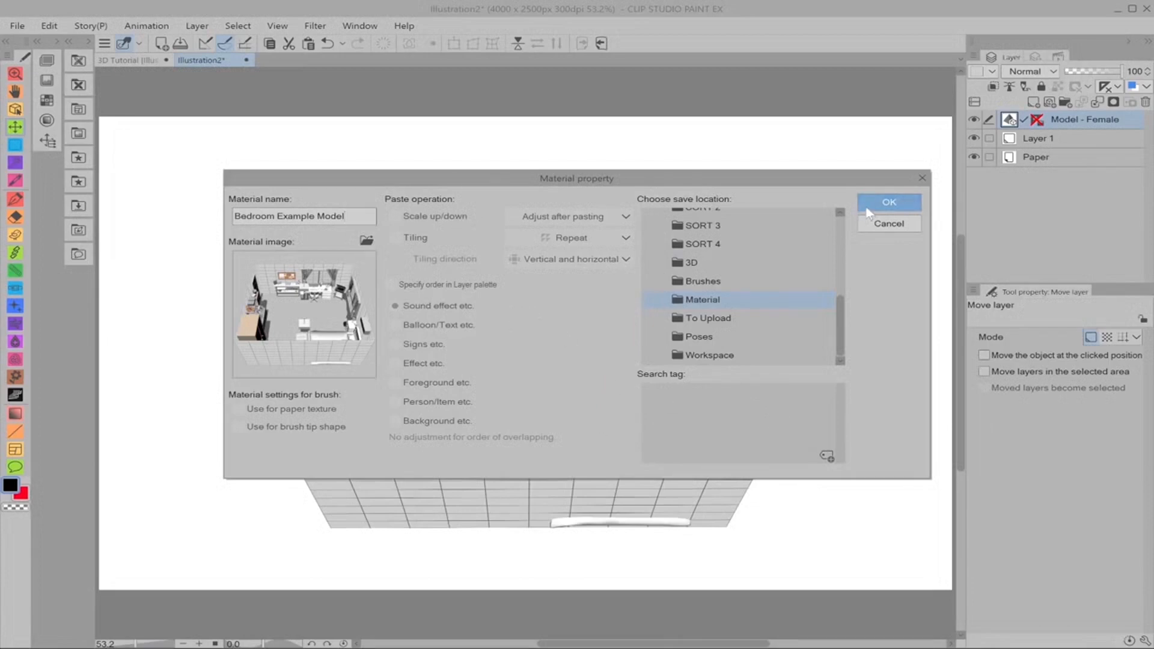
left_click(888, 202)
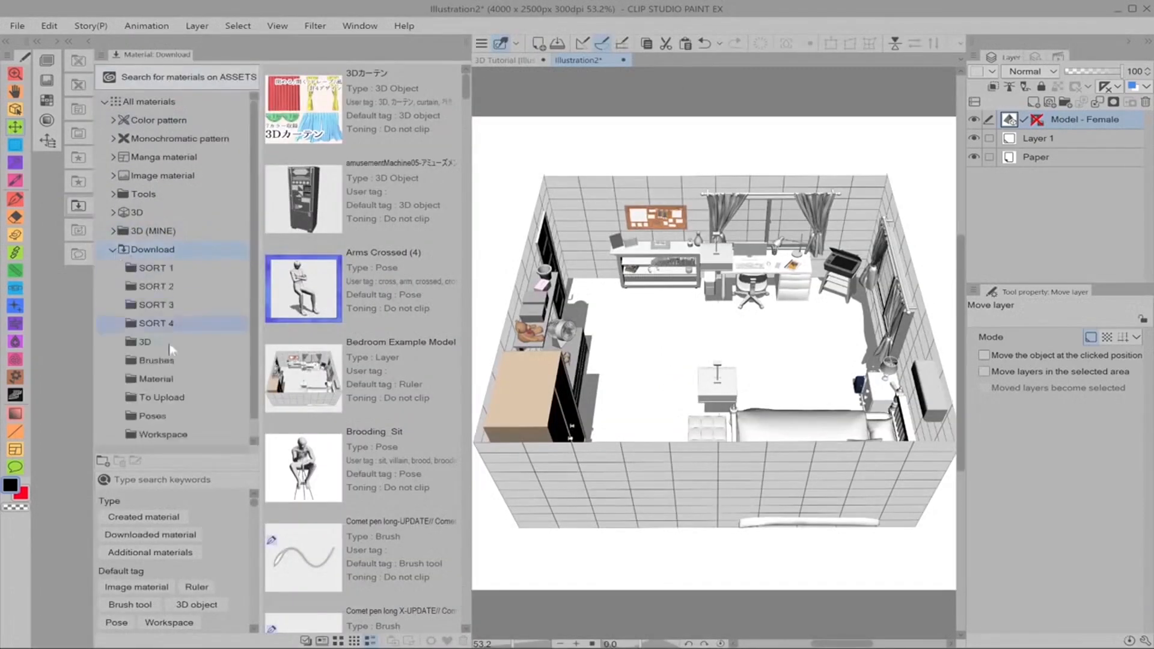
Step: Open Download > Material and confirm the Bedroom Example Model 1 properties
left_click(155, 378)
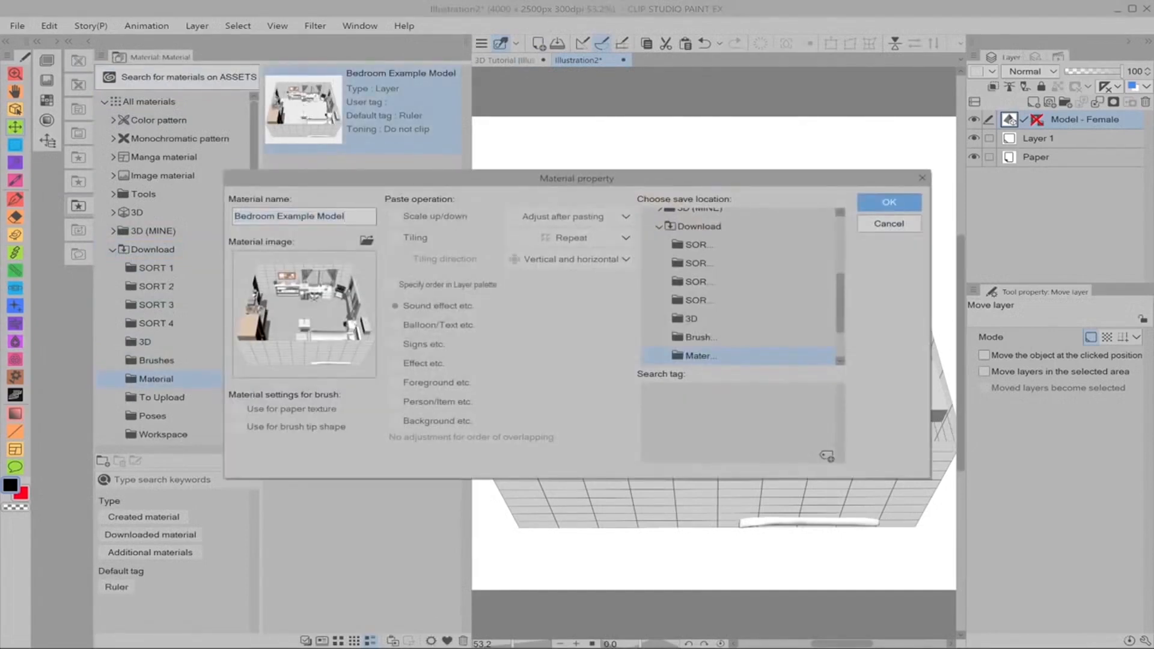
left_click(888, 202)
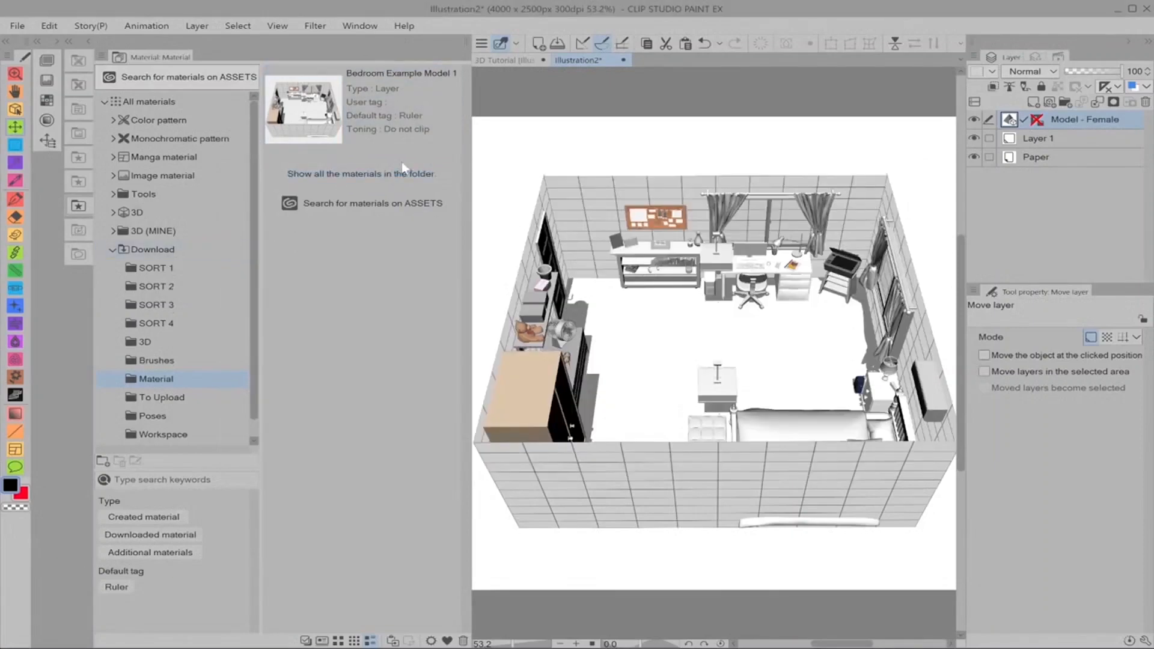
mouse_move(361, 203)
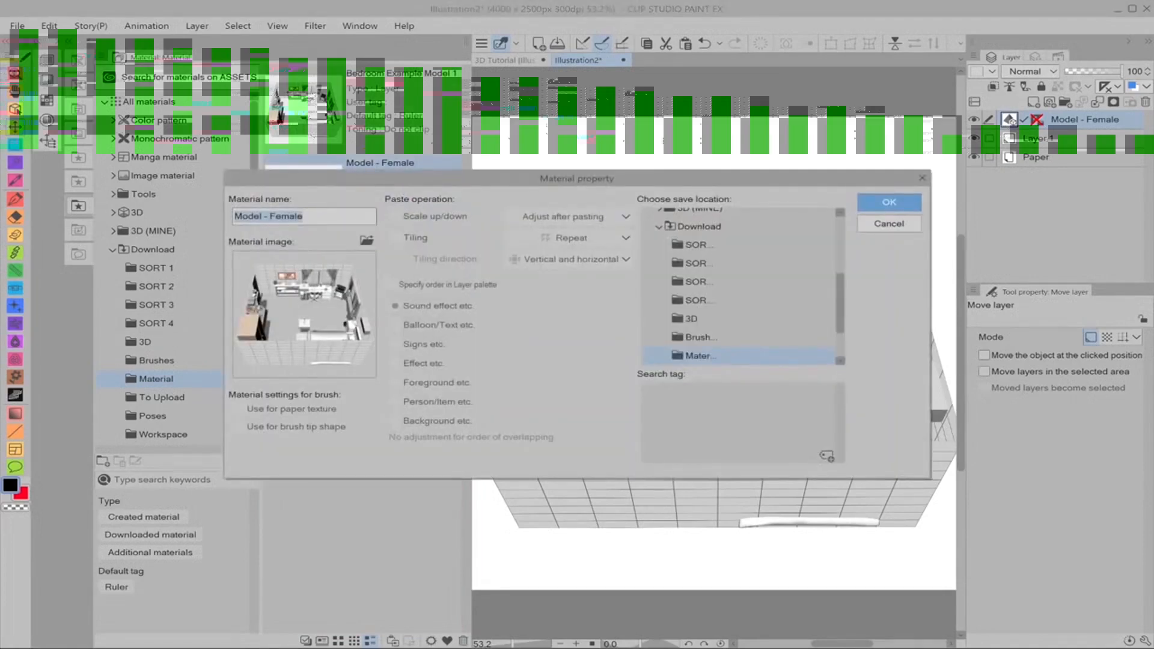
Step: Name the second registered material 'Bedroom Example' and save it to Material
type("Bedro")
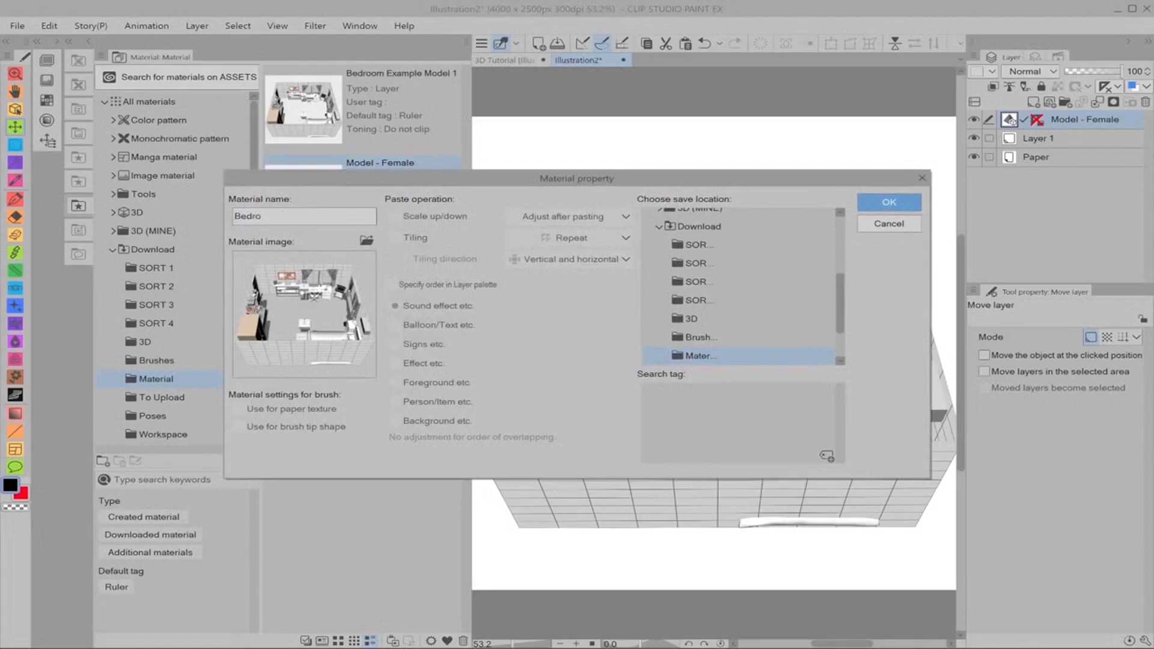
type("Bedroom Example")
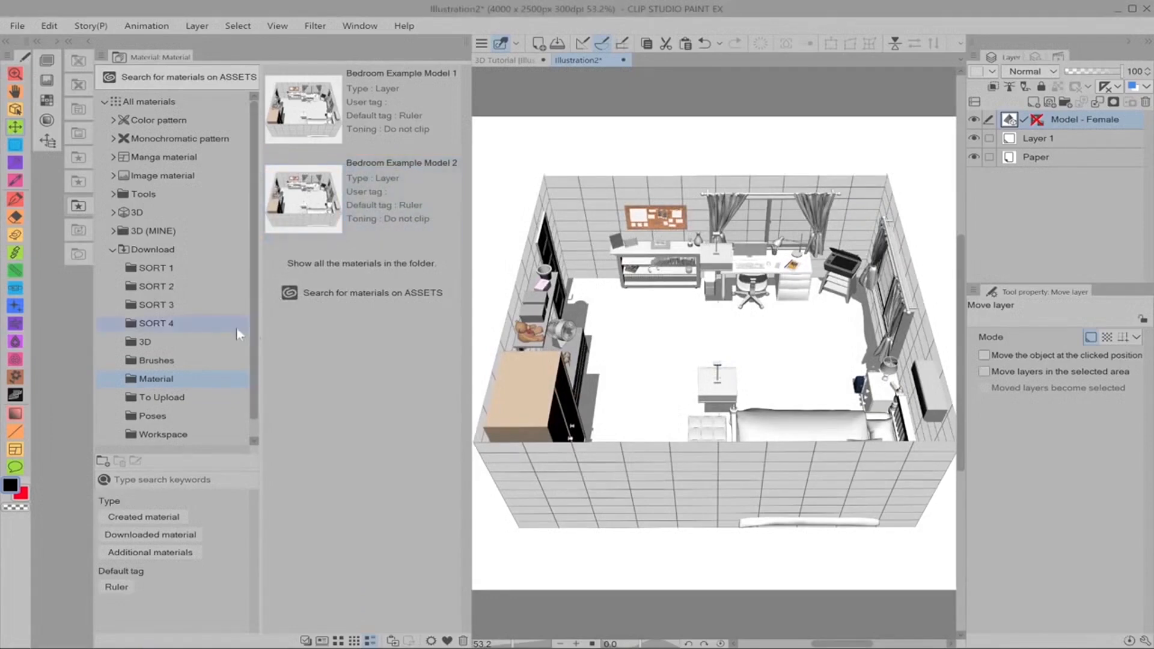
Step: List the downloaded 3D materials with details, then select Bedroom Example Model 2 and Model 1
left_click(145, 342)
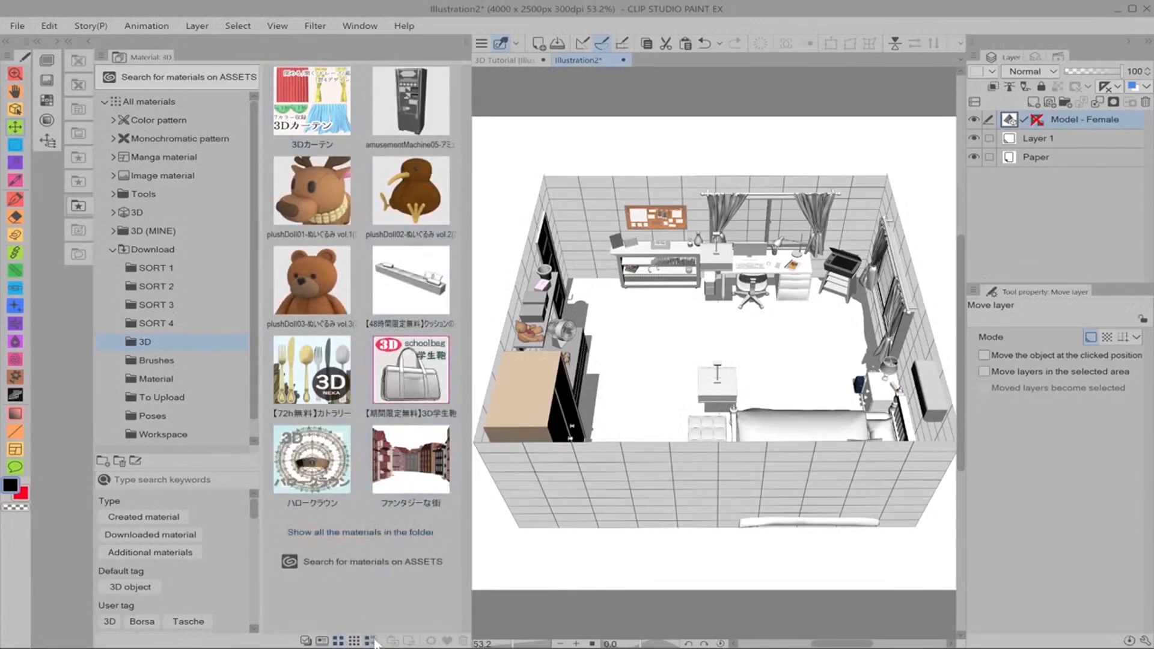
left_click(370, 640)
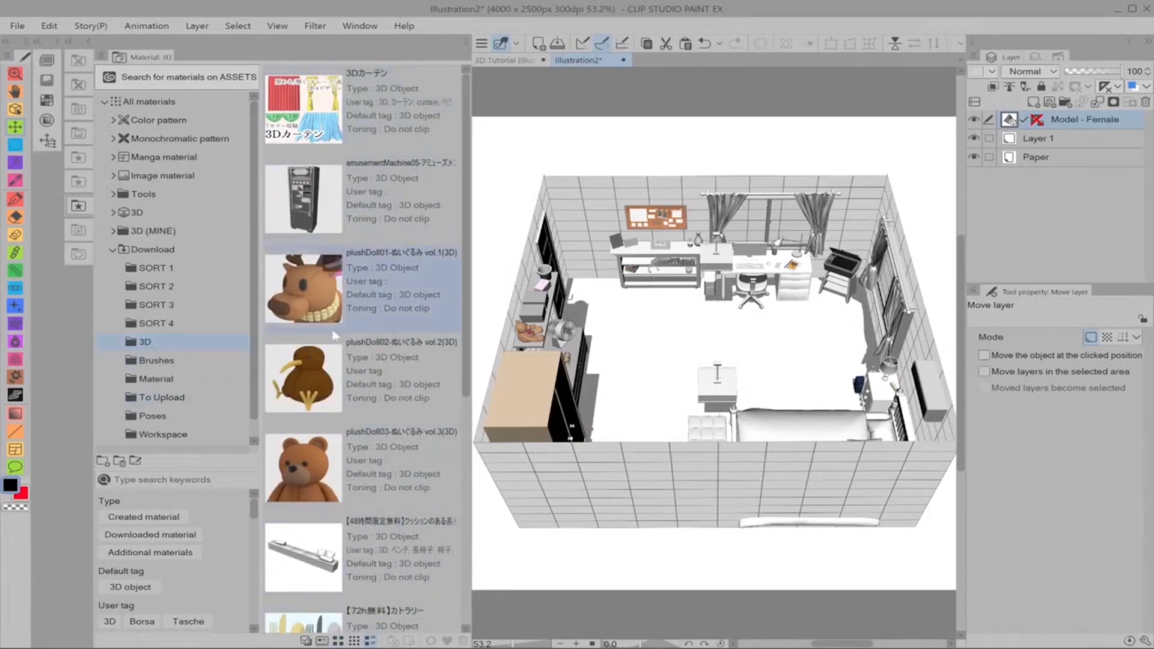
scroll("down", 3)
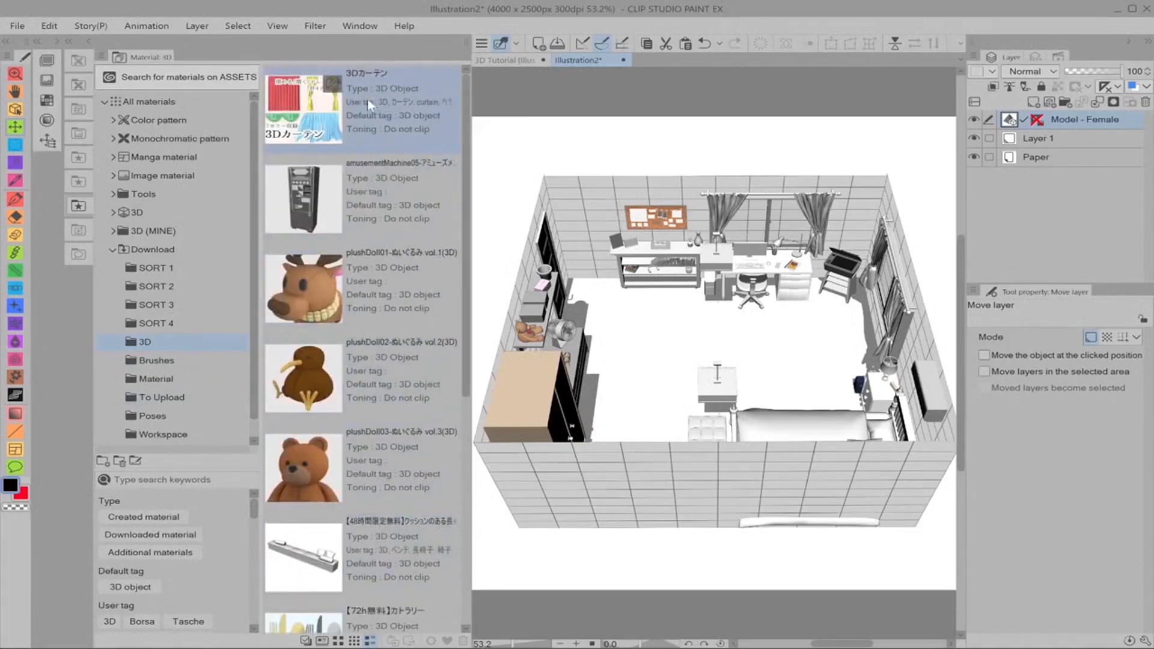
scroll("down", 3)
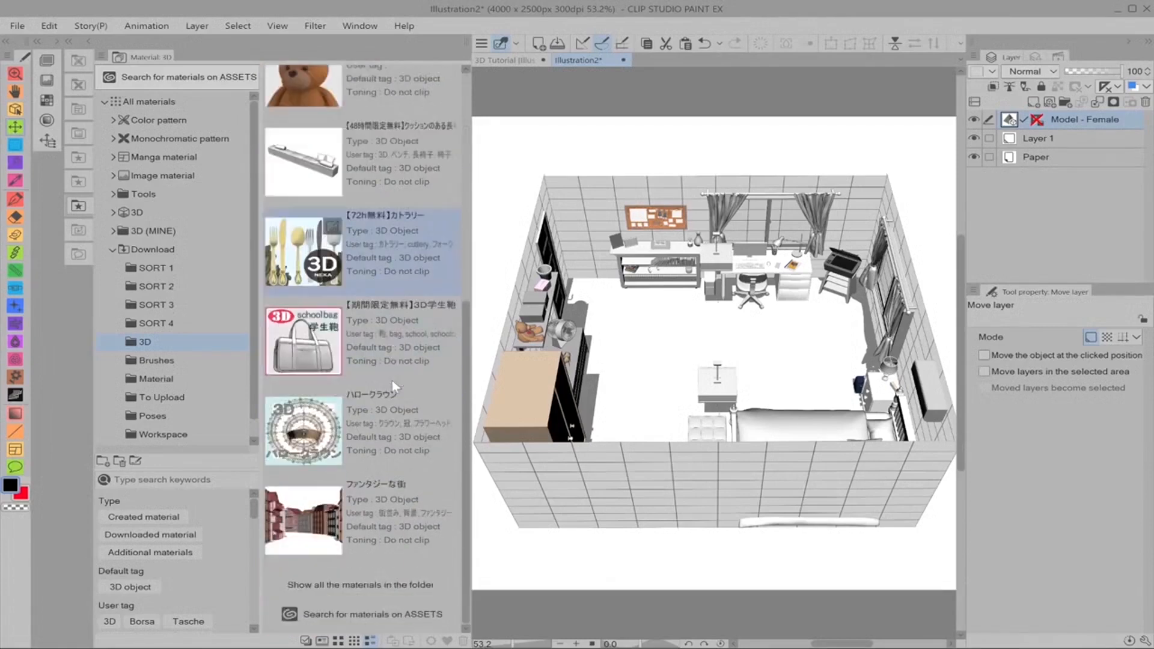
mouse_move(404, 232)
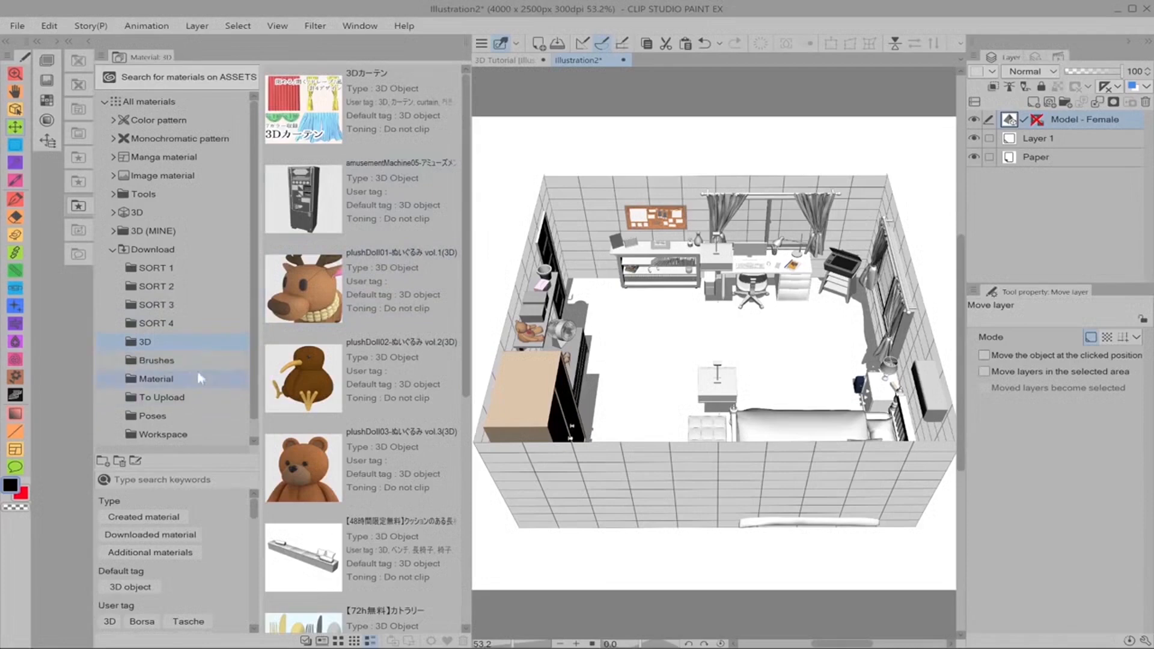
mouse_move(199, 383)
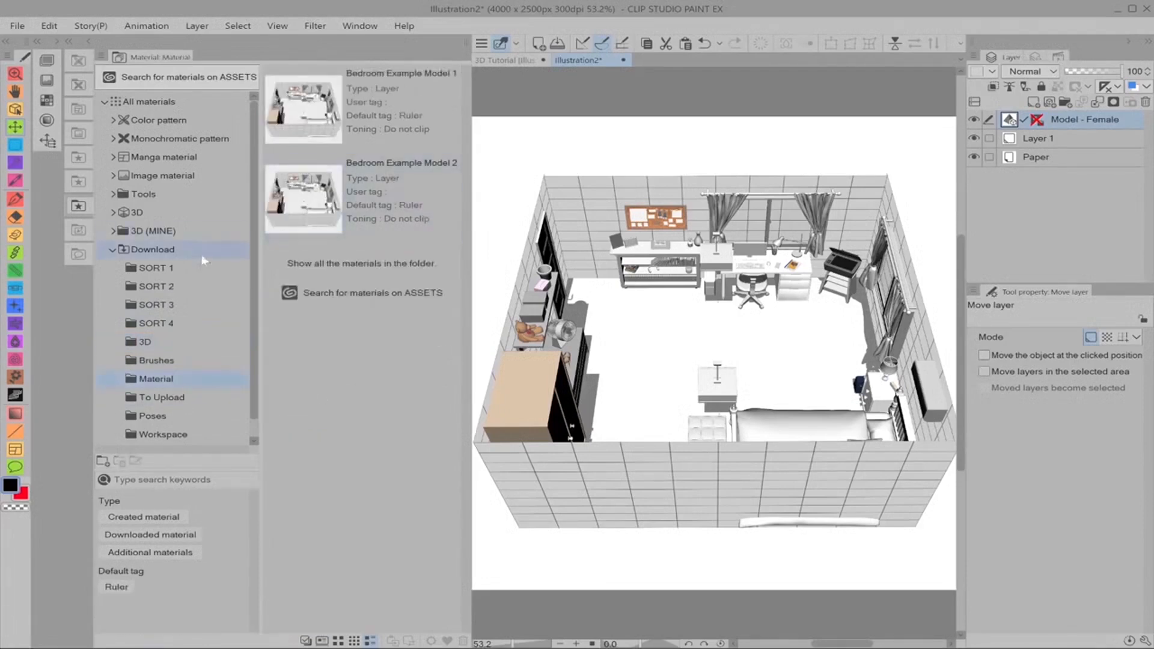
left_click(303, 198)
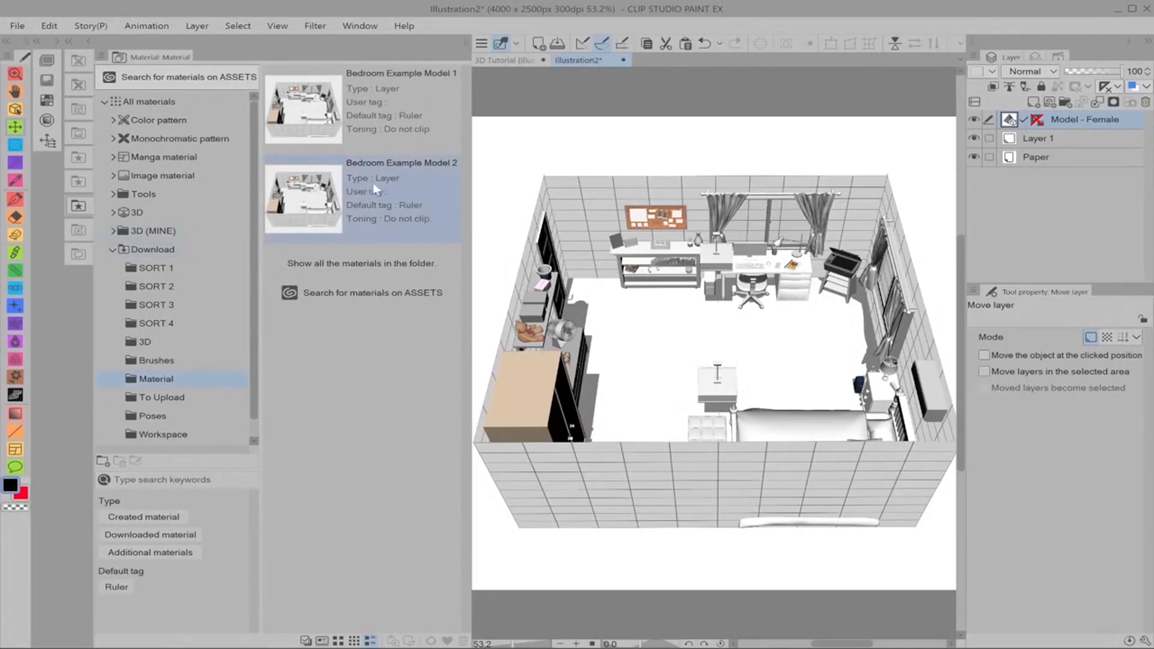
mouse_move(397, 189)
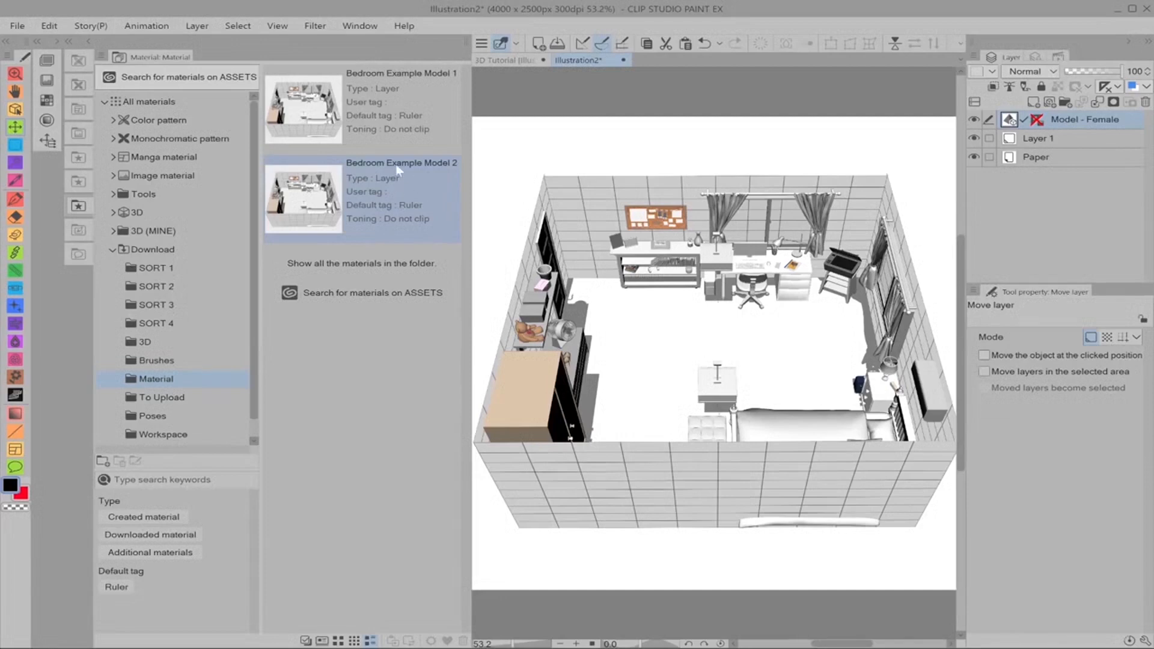
mouse_move(383, 190)
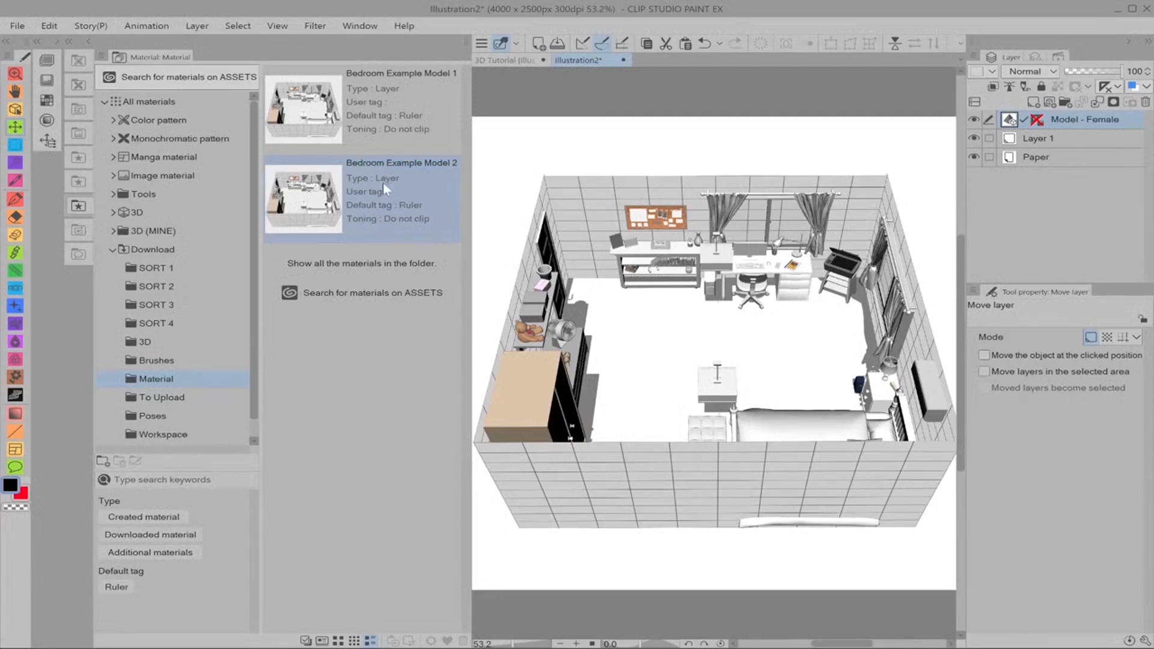
left_click(145, 341)
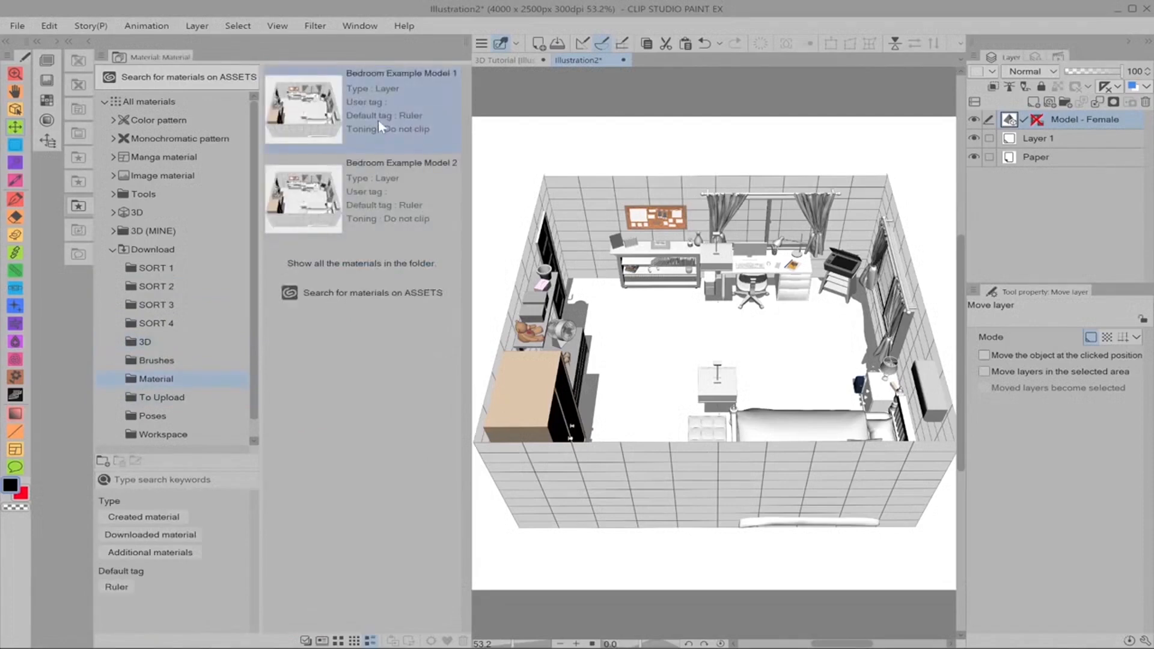
mouse_move(387, 131)
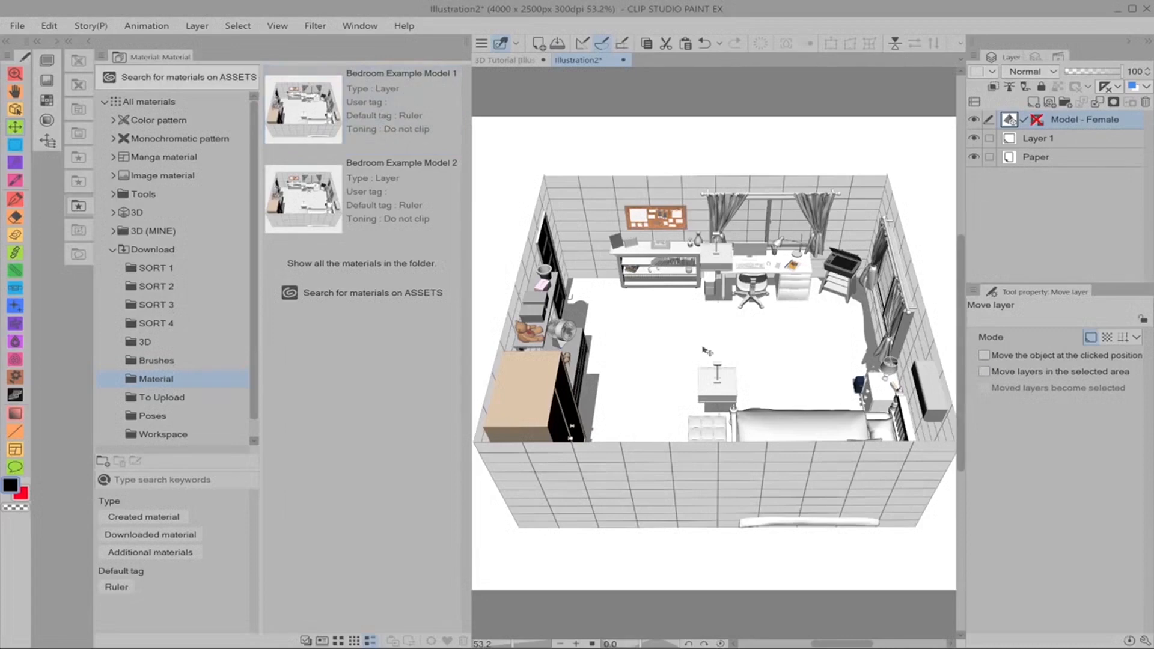
mouse_move(754, 489)
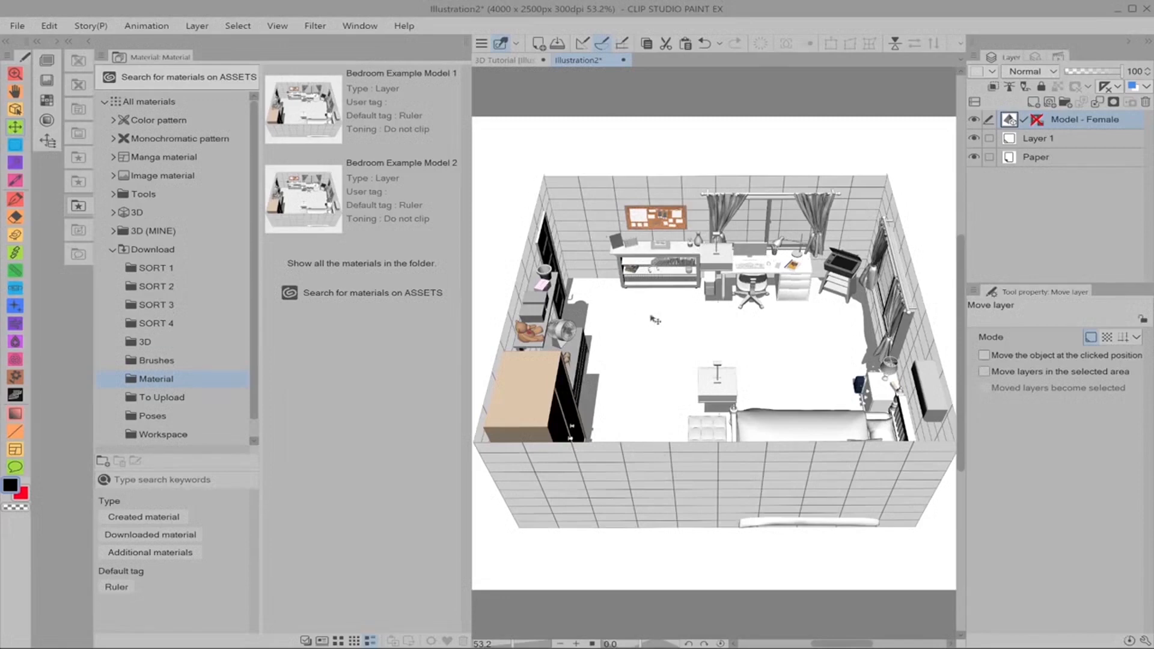
mouse_move(604, 327)
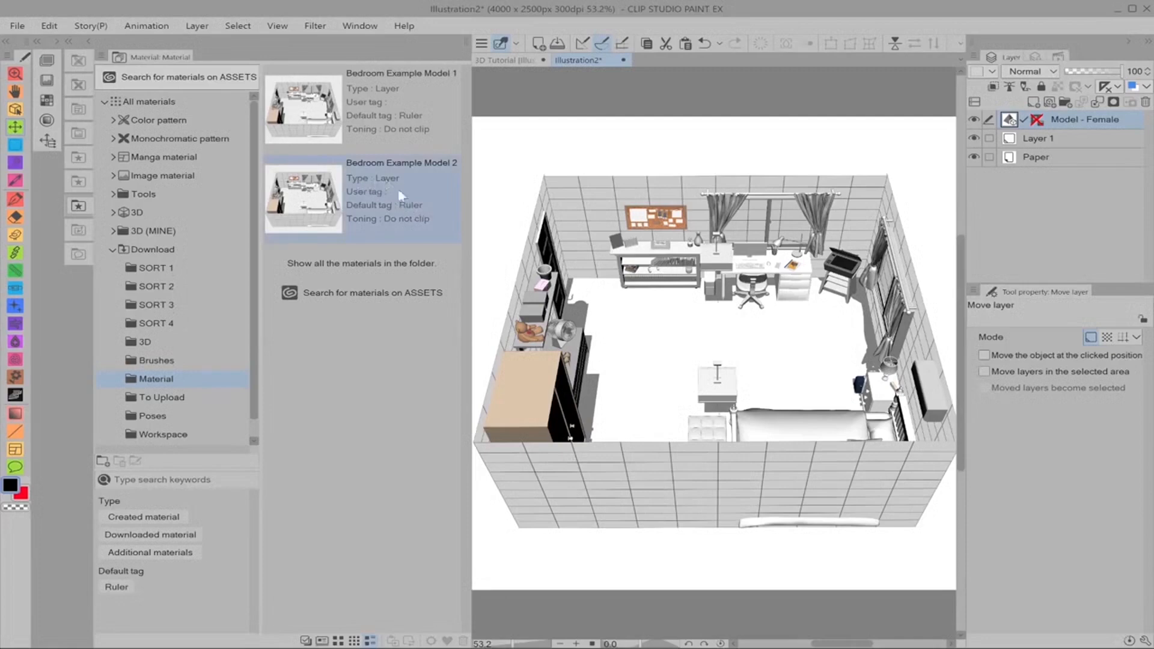
mouse_move(410, 205)
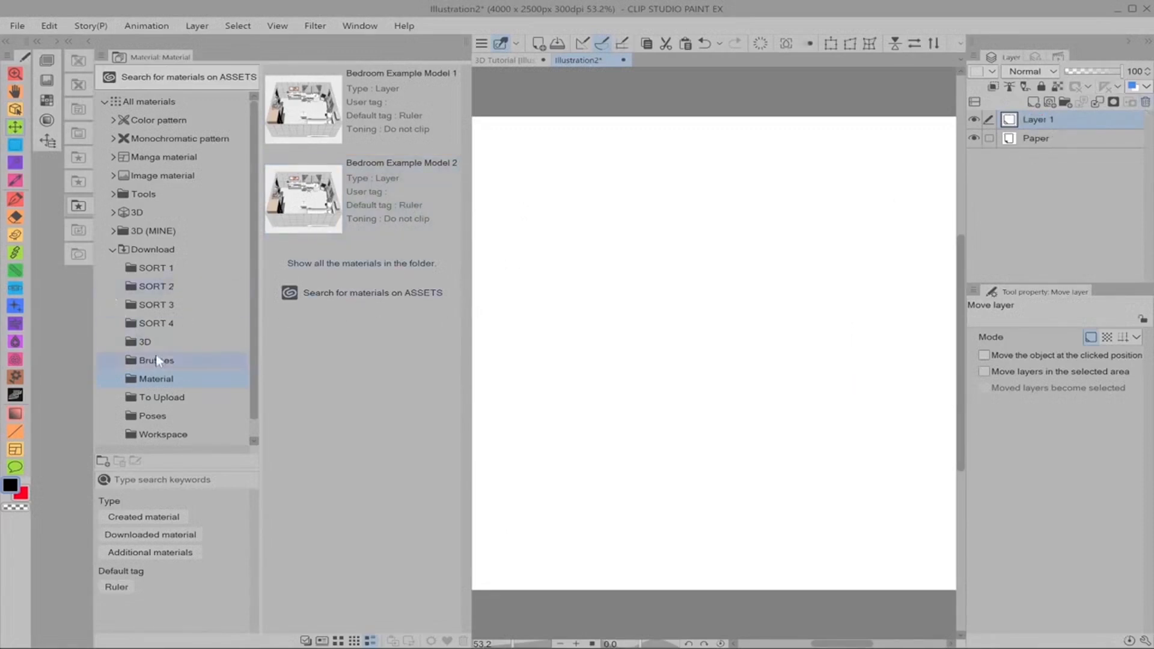
left_click(145, 341)
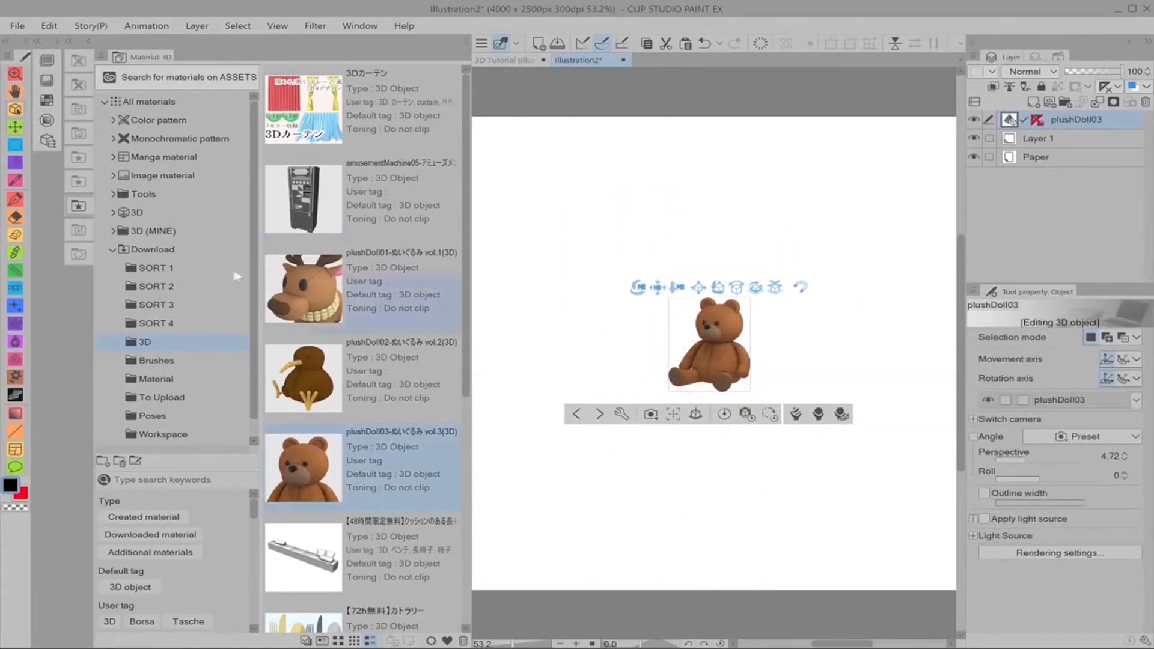
left_click(155, 378)
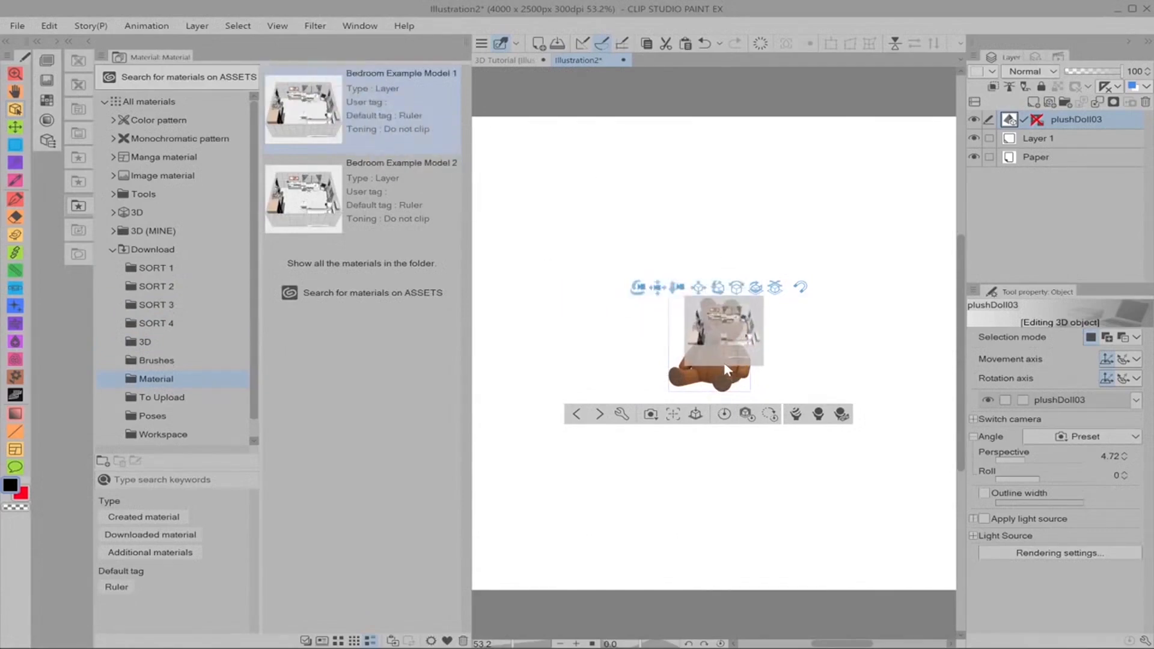
double_click(303, 109)
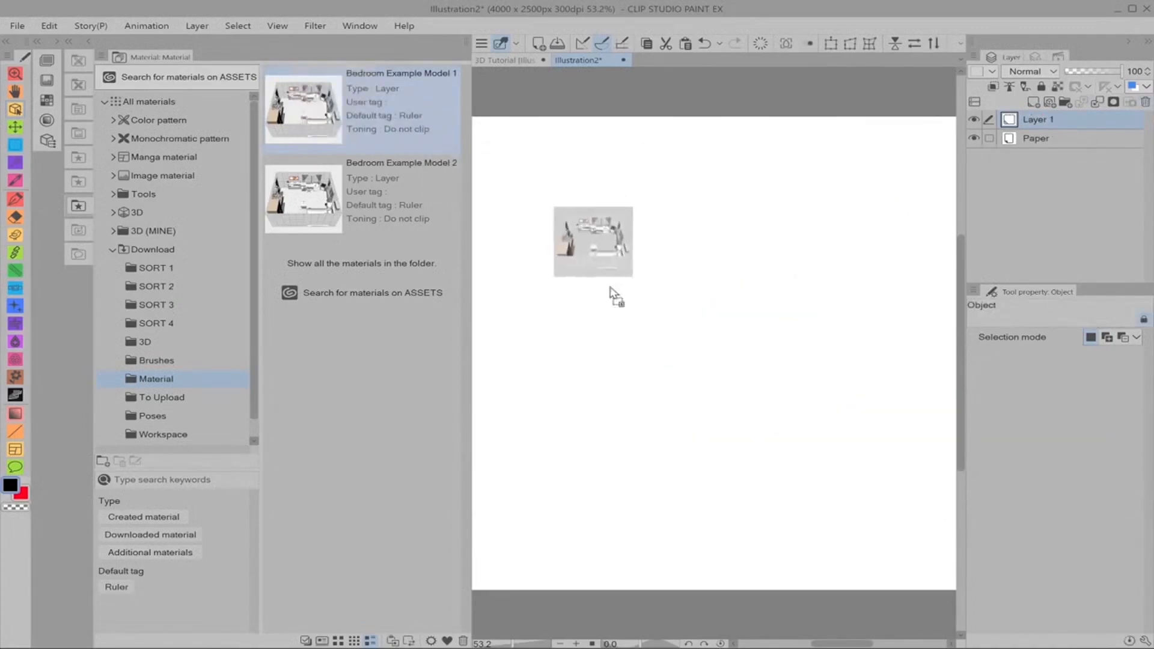
Step: Place Bedroom Example Model 1 on the canvas and drop the plushDoll03 teddy bear inside
left_click_drag(593, 242, 705, 308)
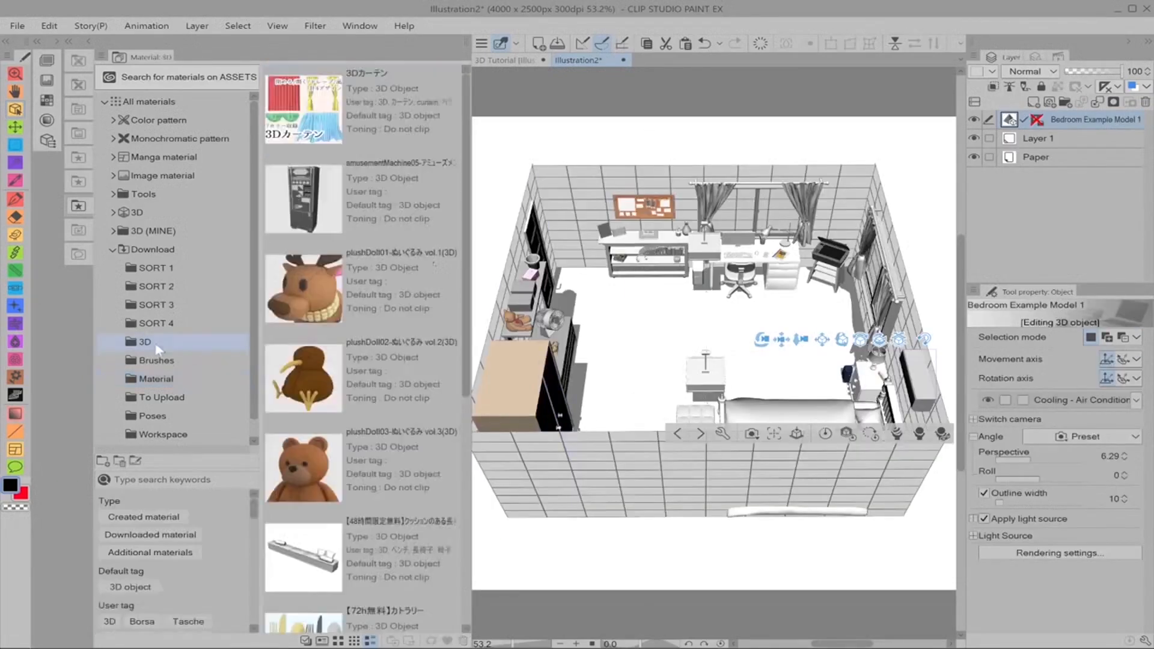
left_click_drag(302, 468, 698, 347)
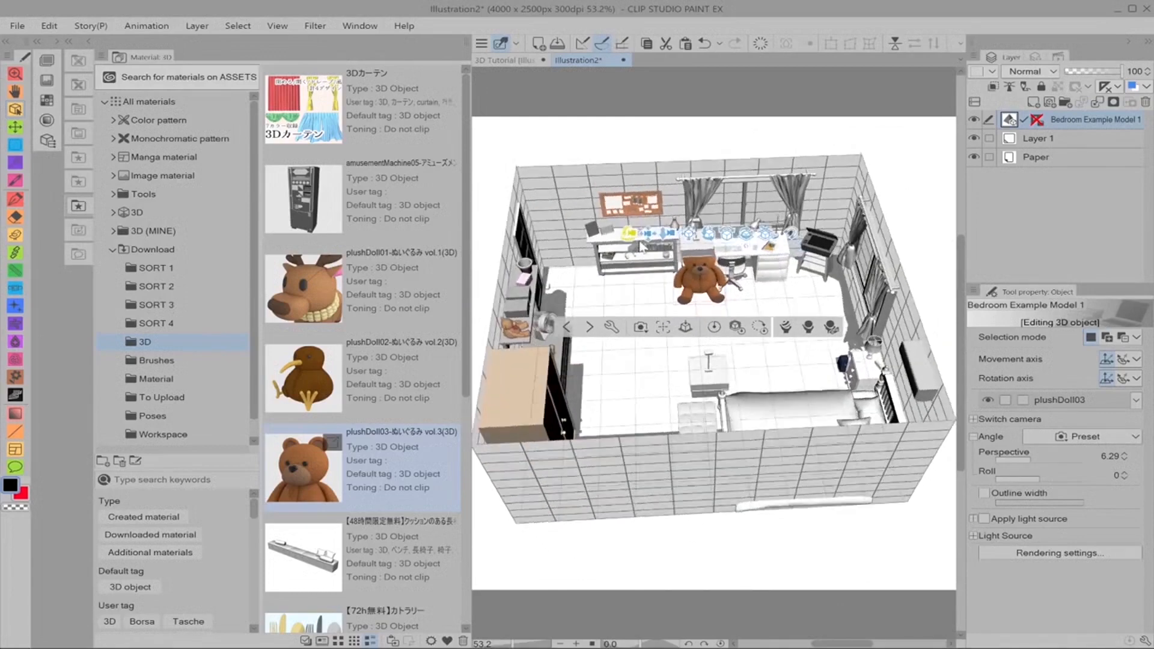
left_click(703, 276)
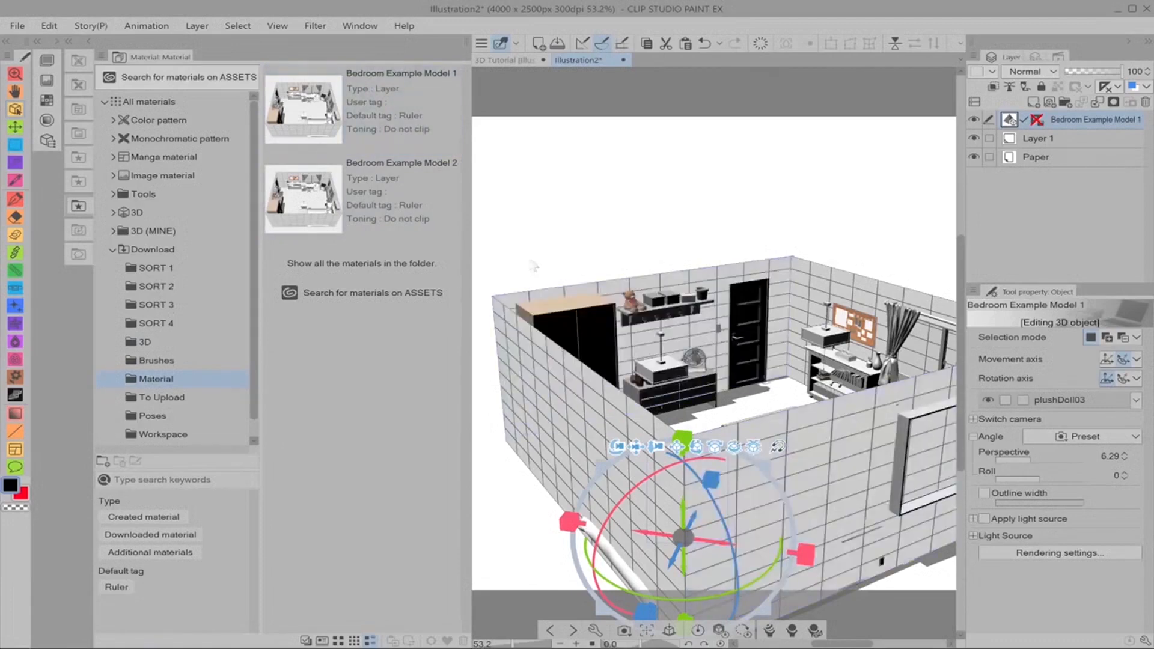
left_click(144, 341)
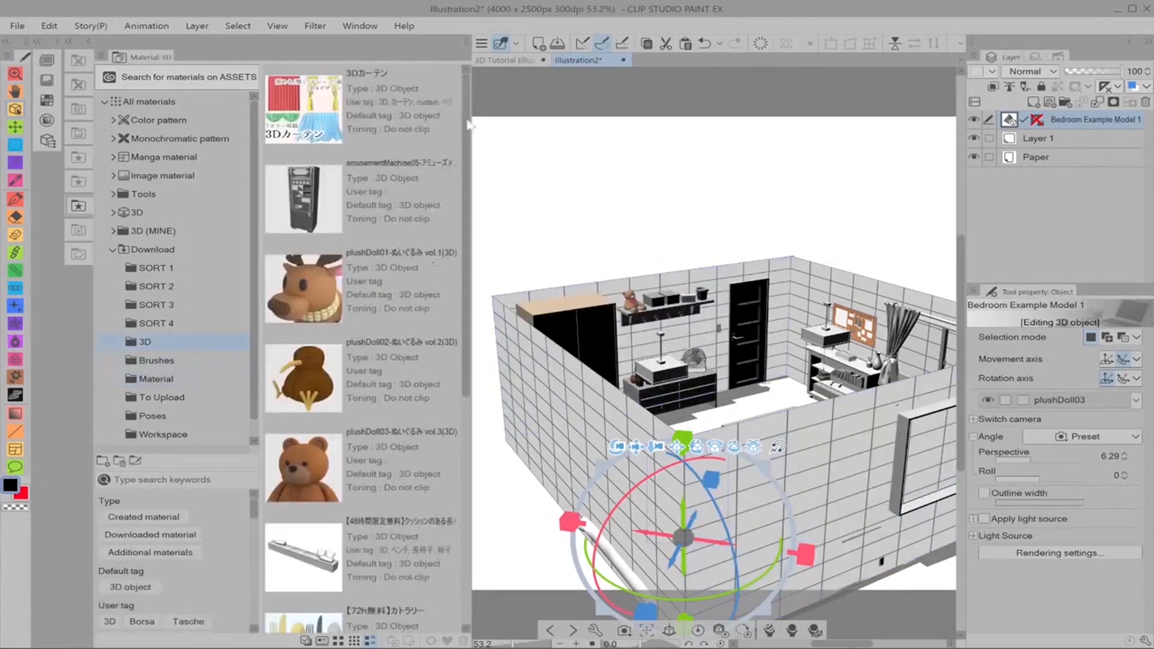